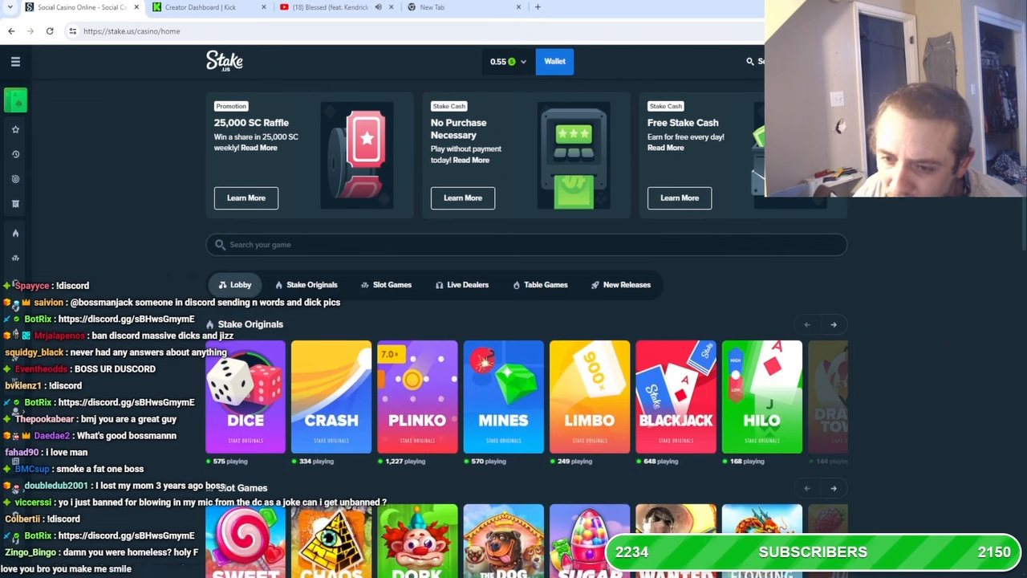
Browse down the Stake.us lobby, then bring up the Kick Creator Dashboard stream page
{"action": "scroll", "scroll_direction": "down", "scroll_amount": 3}
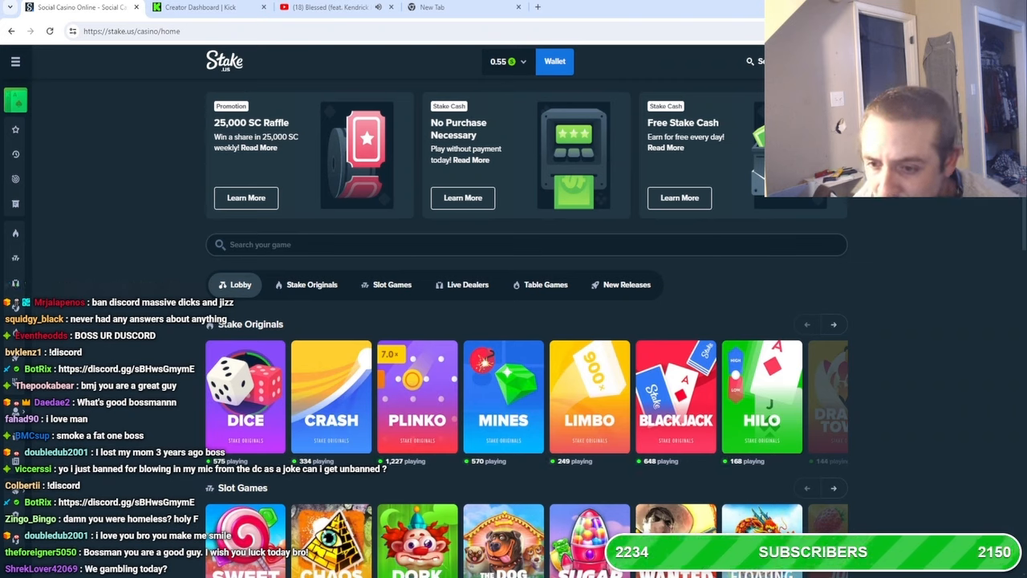
{"action": "left_click", "coordinate": [195, 7]}
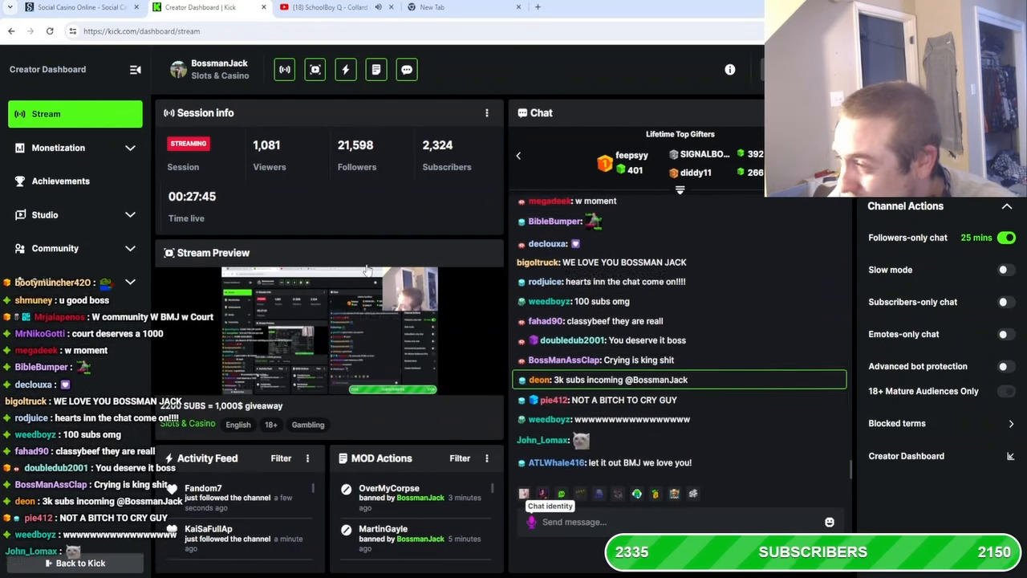
Return to the Stake.us casino lobby from the Kick dashboard
{"action": "left_click", "coordinate": [80, 11]}
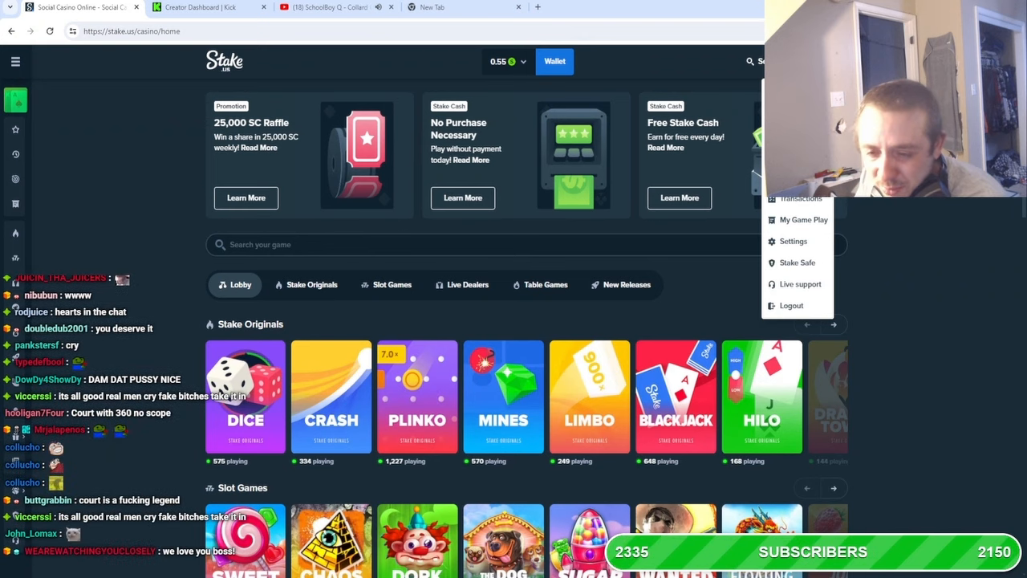
Purchase a coin bundle through the wallet, raising the balance from 0.55 to 505.84
{"action": "scroll", "scroll_direction": "down", "scroll_amount": 3}
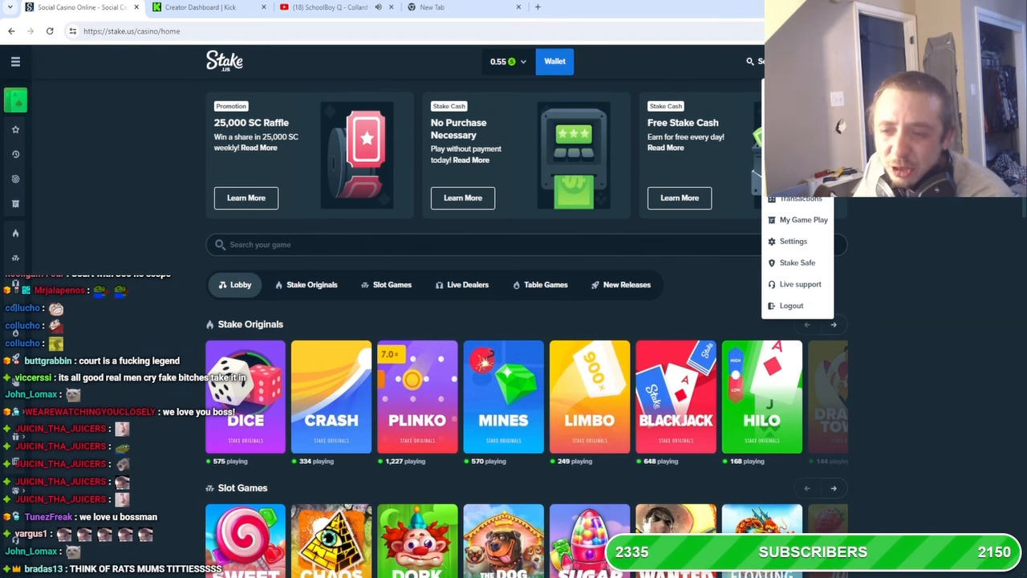
{"action": "scroll", "scroll_direction": "down", "scroll_amount": 3}
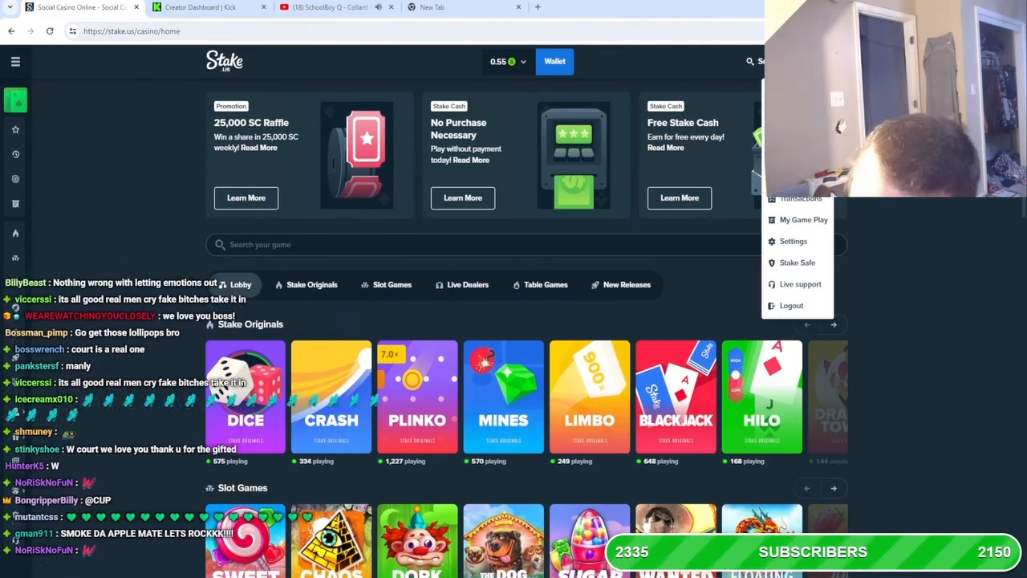
{"action": "scroll", "scroll_direction": "down", "scroll_amount": 3}
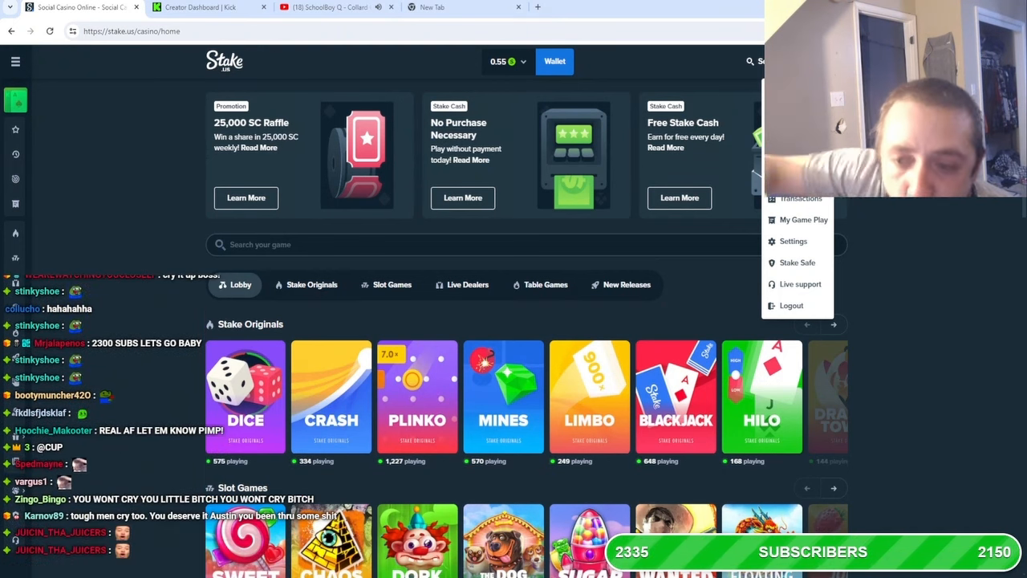
{"action": "scroll", "scroll_direction": "down", "scroll_amount": 3}
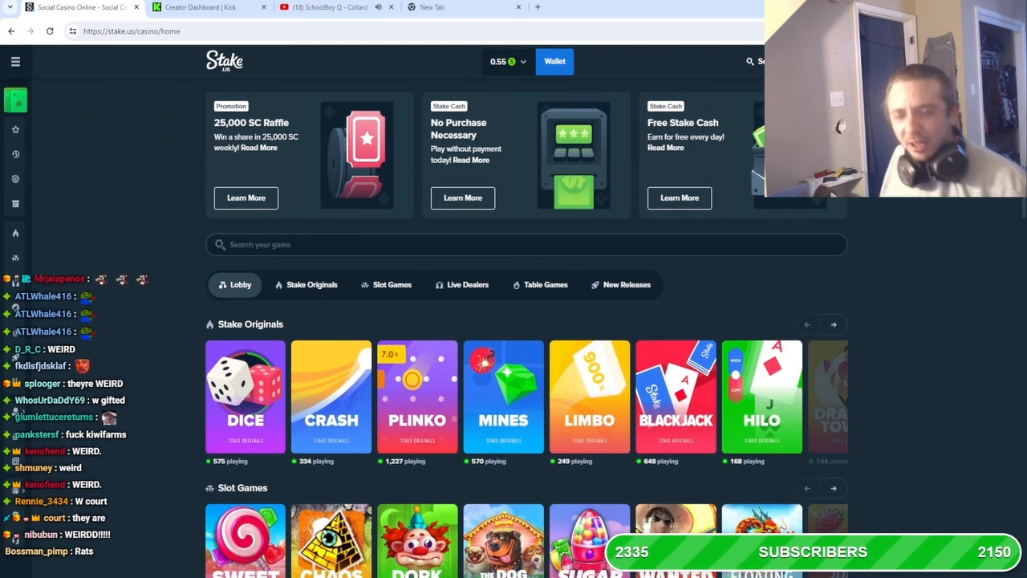
{"action": "scroll", "scroll_direction": "down", "scroll_amount": 3}
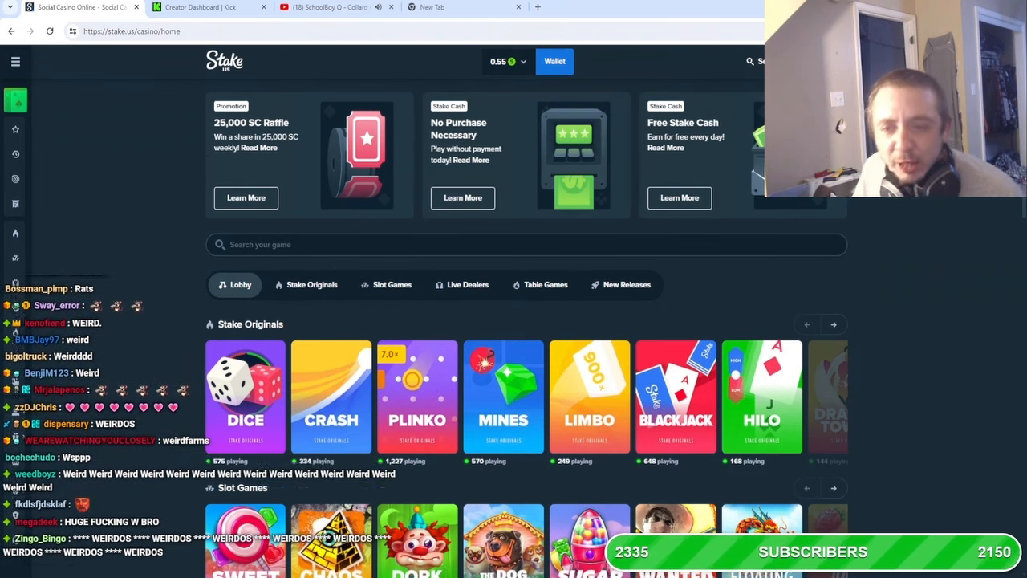
{"action": "scroll", "scroll_direction": "down", "scroll_amount": 3}
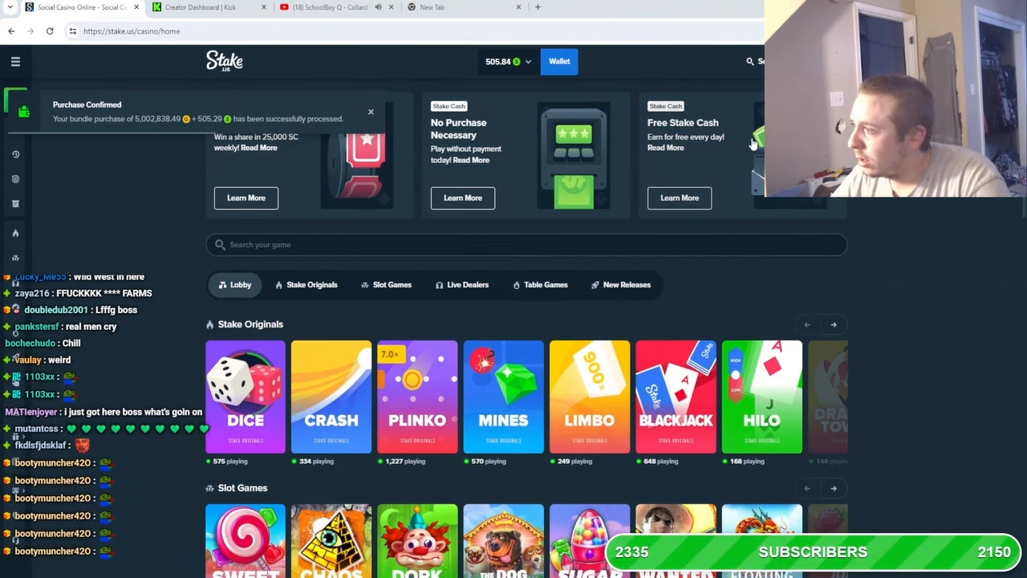
Look through the lobby's Slot Games and Live Dealers, then switch to the Playboi Carti YouTube video
{"action": "scroll", "scroll_direction": "down", "scroll_amount": 3}
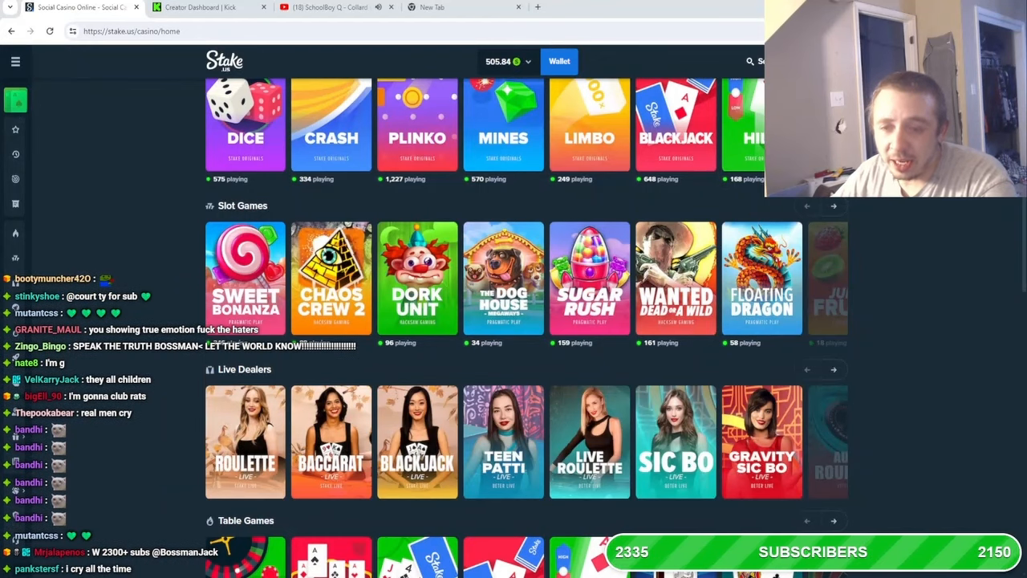
{"action": "left_click", "coordinate": [329, 7]}
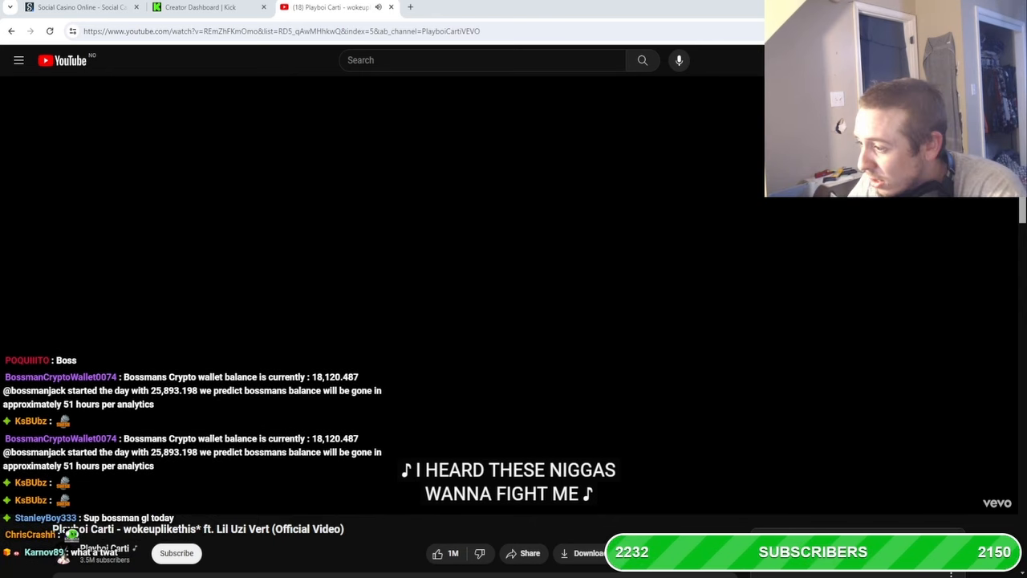
Switch to the Gyazo screenshot of the long chat message about money
{"action": "left_click", "coordinate": [414, 8]}
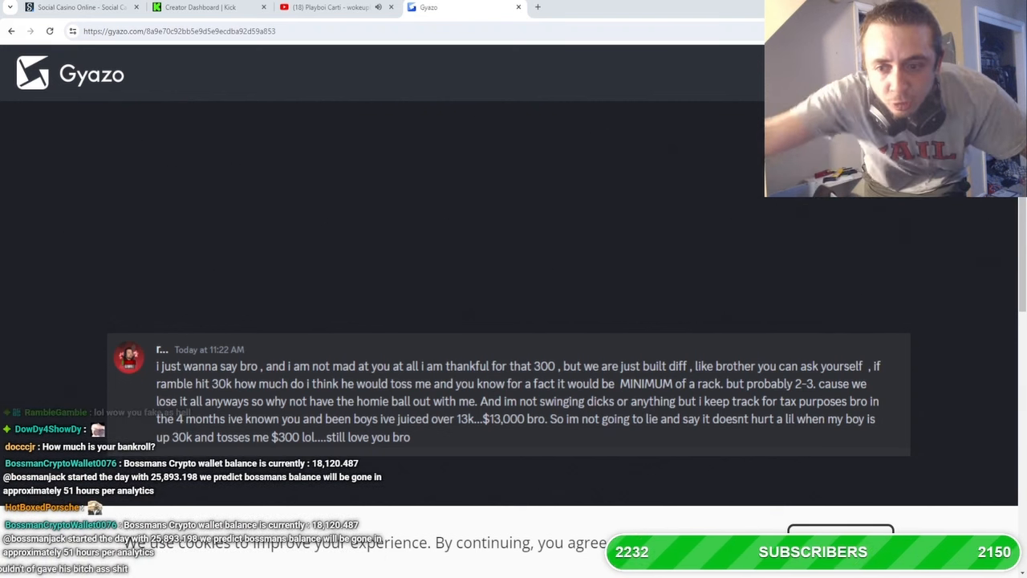
Read through the Gyazo message screenshot, then bring up Kick's Community > Moderators list
{"action": "scroll", "scroll_direction": "down", "scroll_amount": 3}
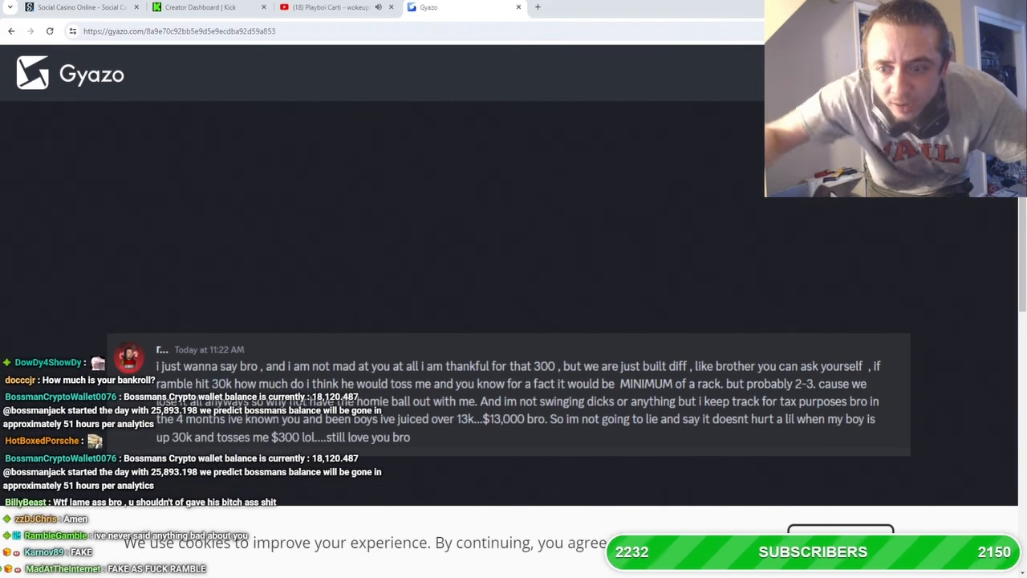
{"action": "scroll", "scroll_direction": "down", "scroll_amount": 3}
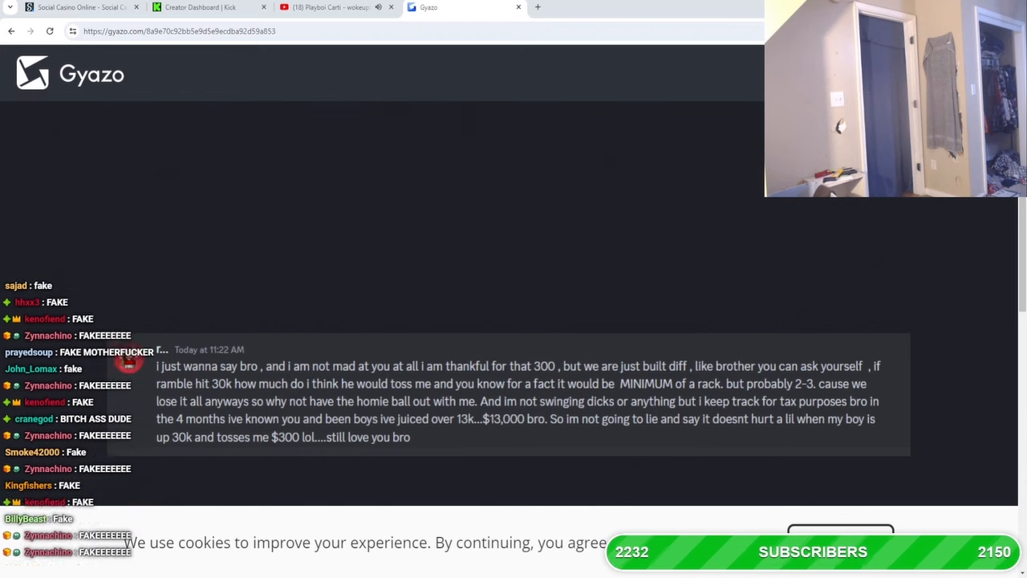
{"action": "scroll", "scroll_direction": "down", "scroll_amount": 3}
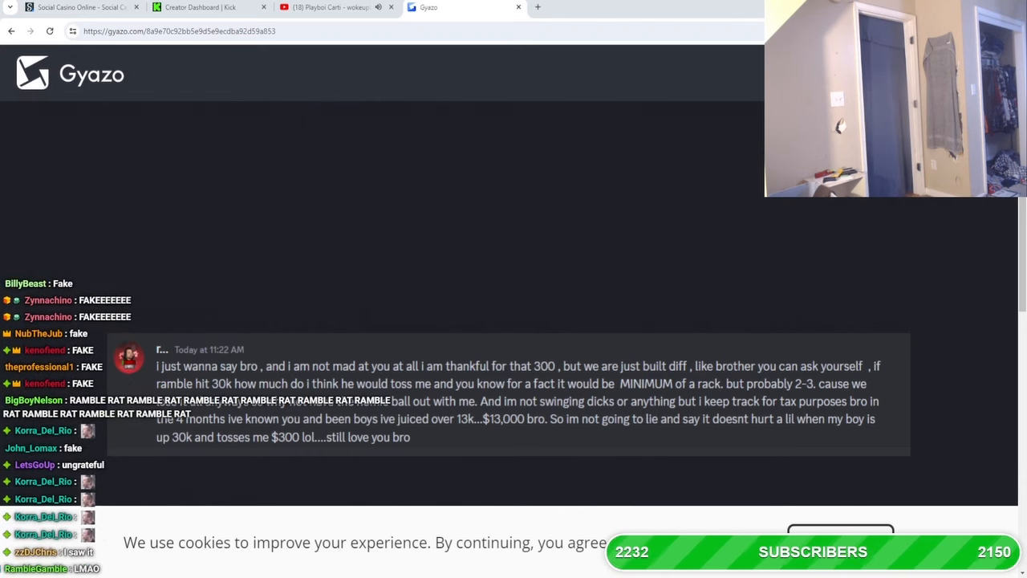
{"action": "scroll", "scroll_direction": "down", "scroll_amount": 3}
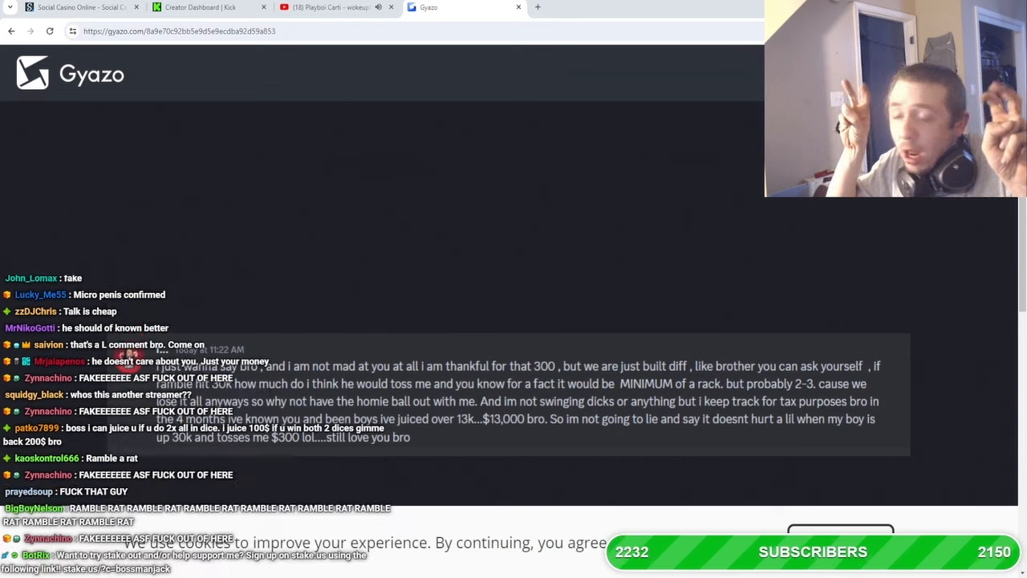
{"action": "scroll", "scroll_direction": "down", "scroll_amount": 3}
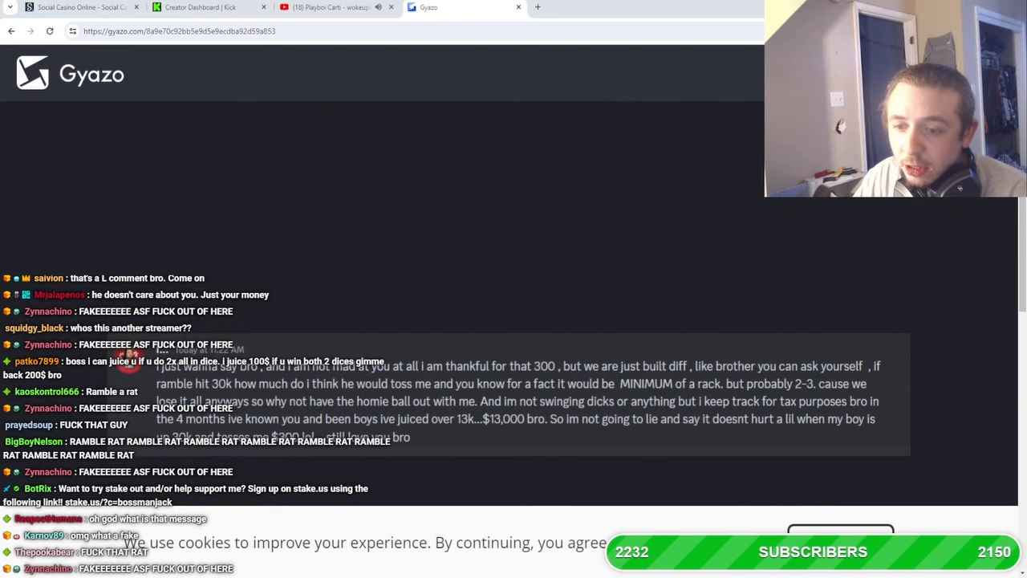
{"action": "scroll", "scroll_direction": "down", "scroll_amount": 3}
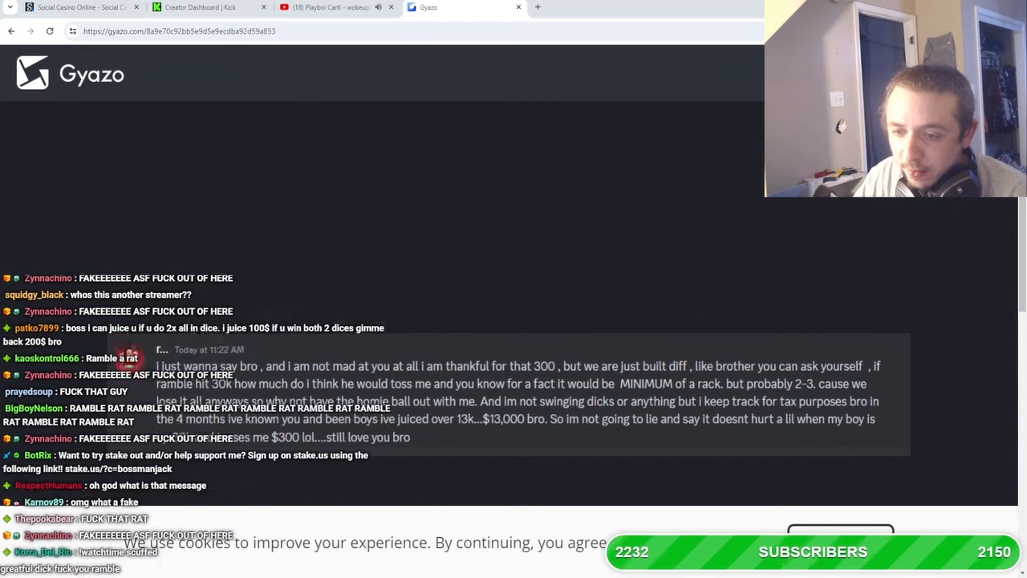
{"action": "scroll", "scroll_direction": "down", "scroll_amount": 3}
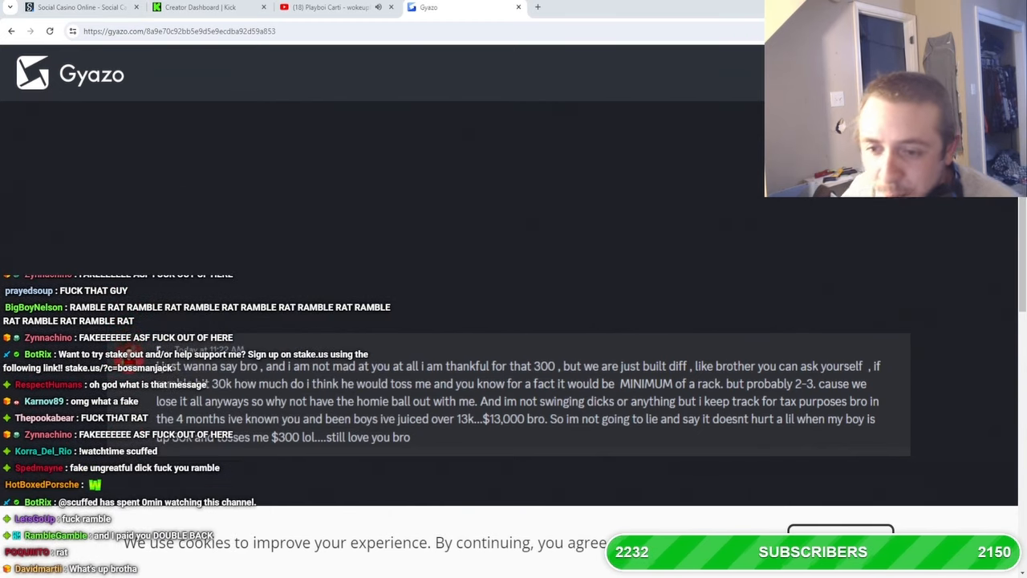
{"action": "scroll", "scroll_direction": "down", "scroll_amount": 3}
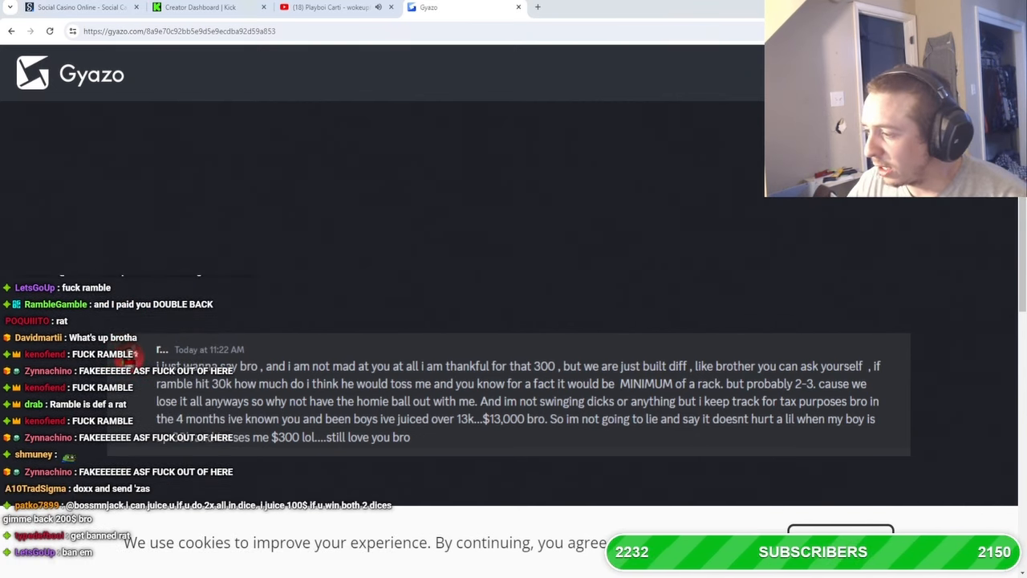
{"action": "left_click", "coordinate": [201, 7]}
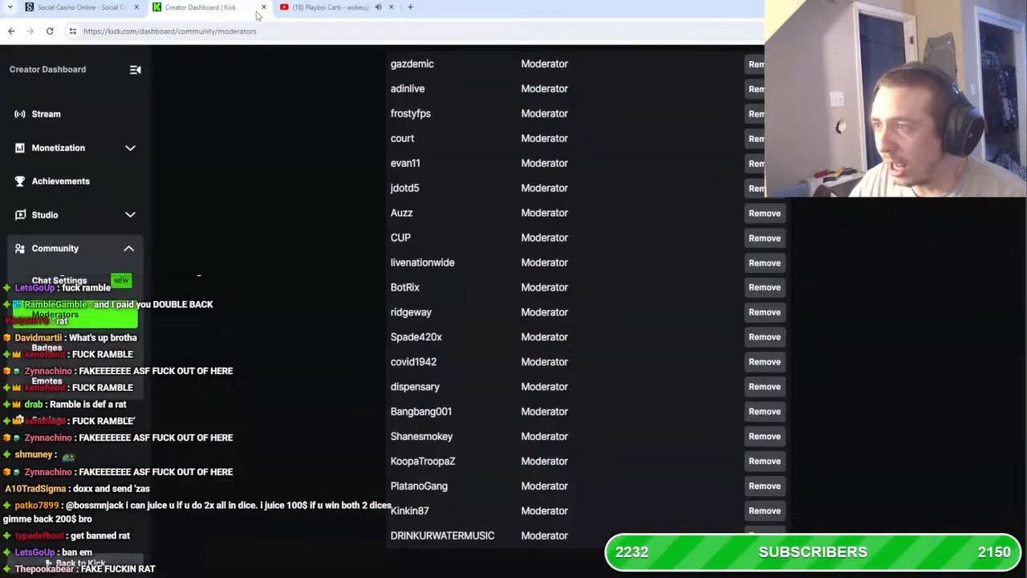
Return to Stake.us and open Wheel from Stake Originals with a 10.00 bet, medium risk, 30 segments
{"action": "left_click", "coordinate": [80, 10]}
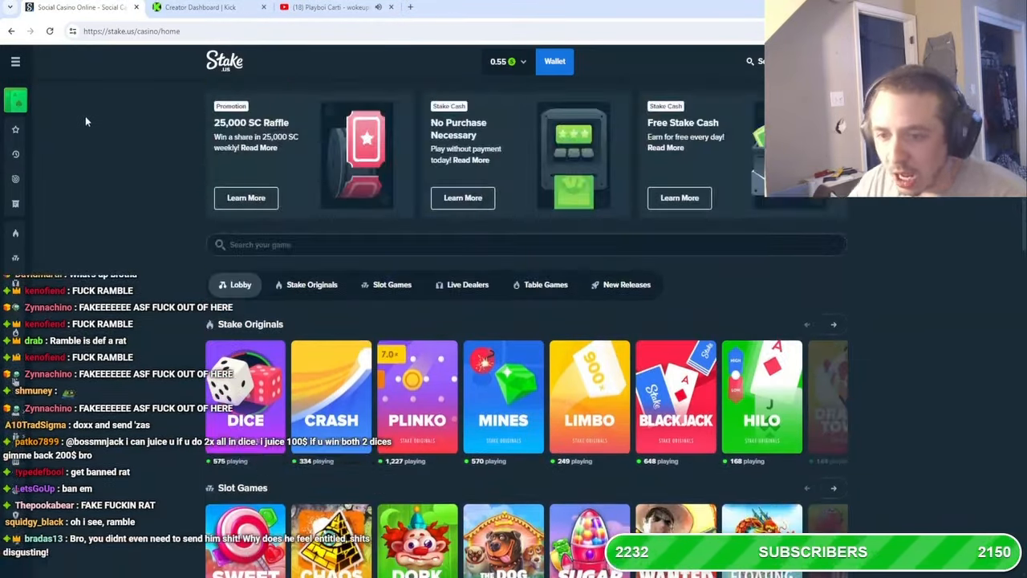
{"action": "left_click", "coordinate": [329, 6]}
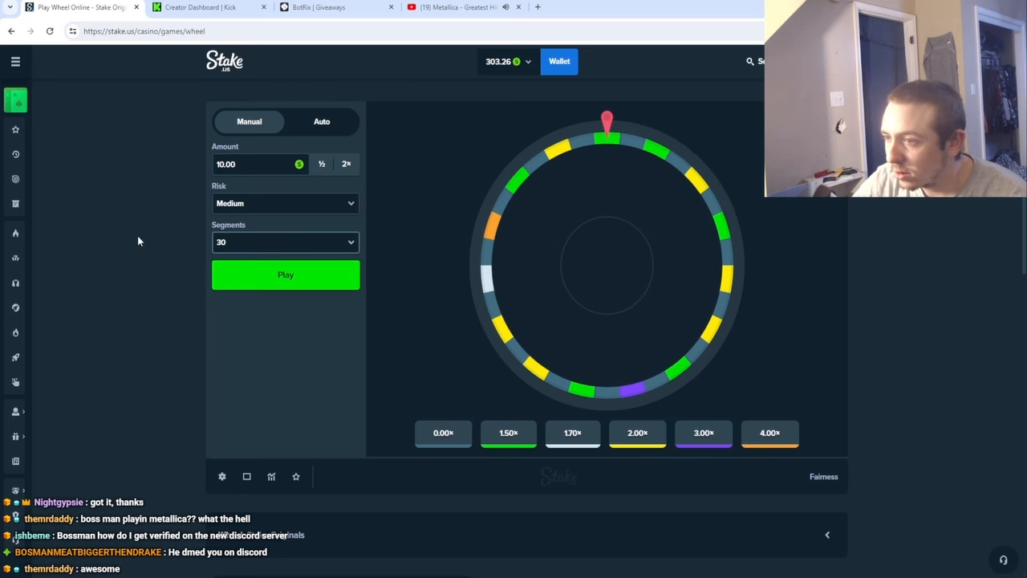
Spin the Wheel repeatedly, doubling the wager from 10 to 20 and then 40
{"action": "left_click", "coordinate": [286, 275]}
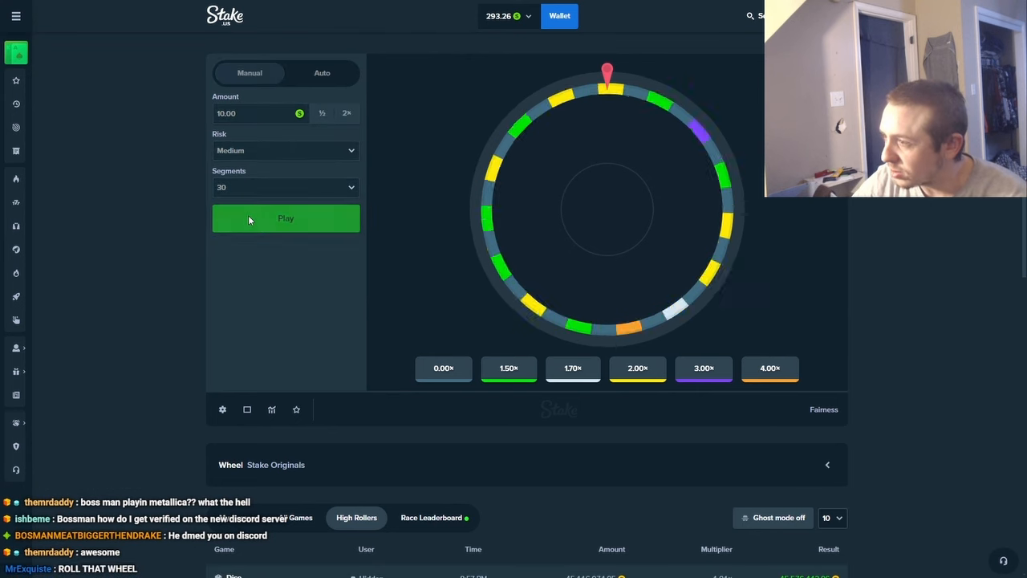
{"action": "left_click", "coordinate": [285, 219]}
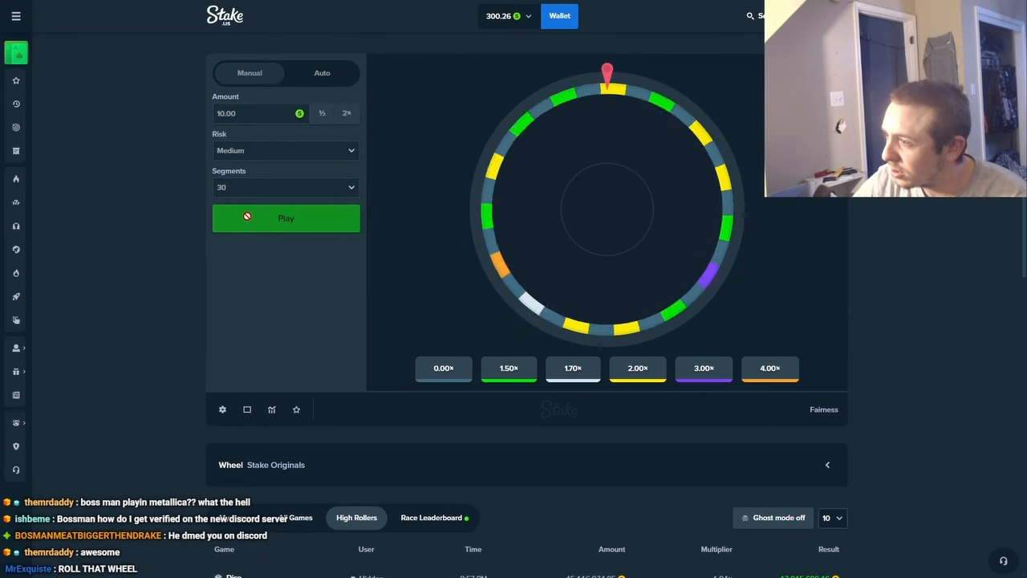
{"action": "left_click", "coordinate": [286, 218]}
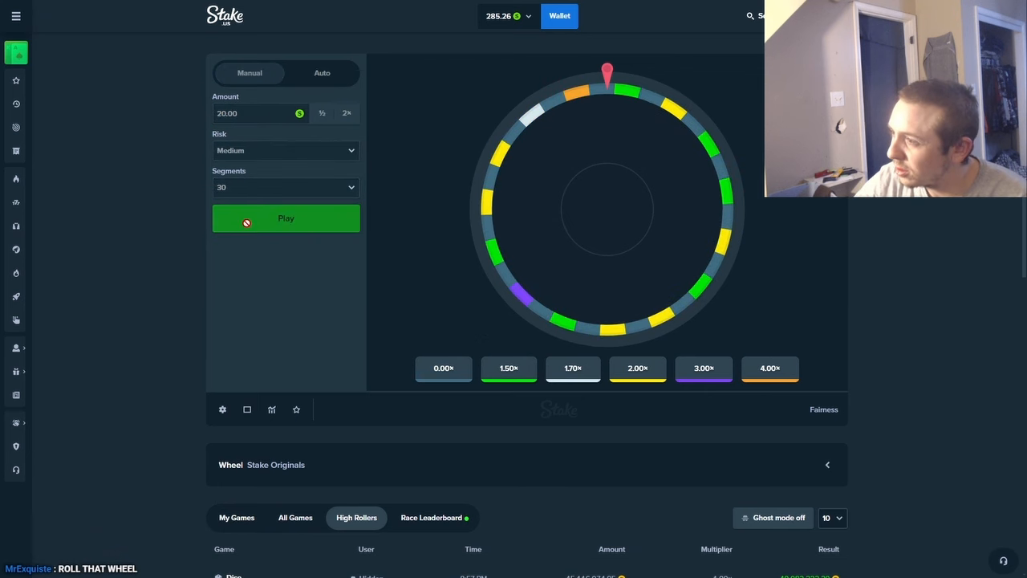
{"action": "left_click", "coordinate": [286, 218]}
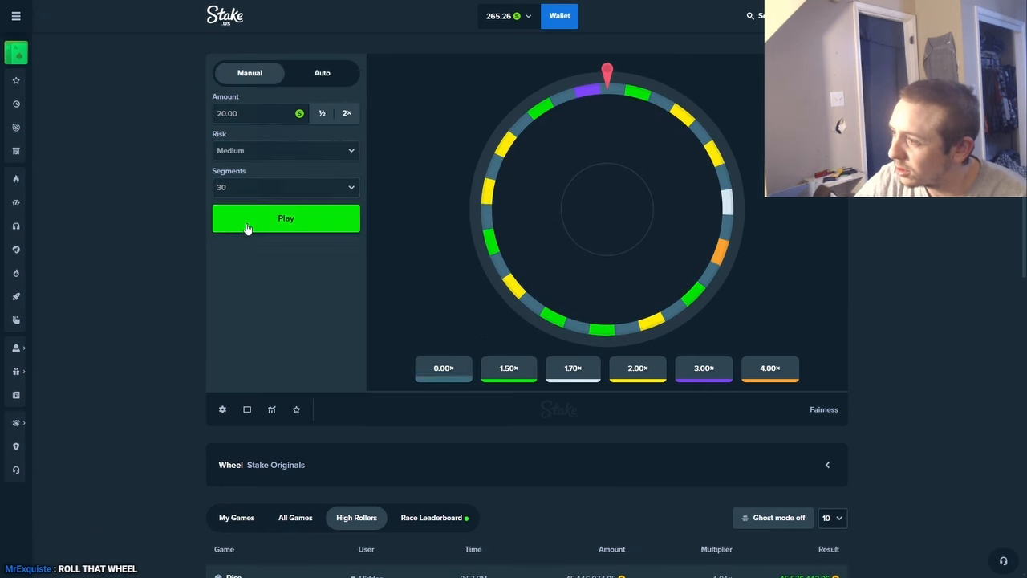
{"action": "left_click", "coordinate": [285, 218]}
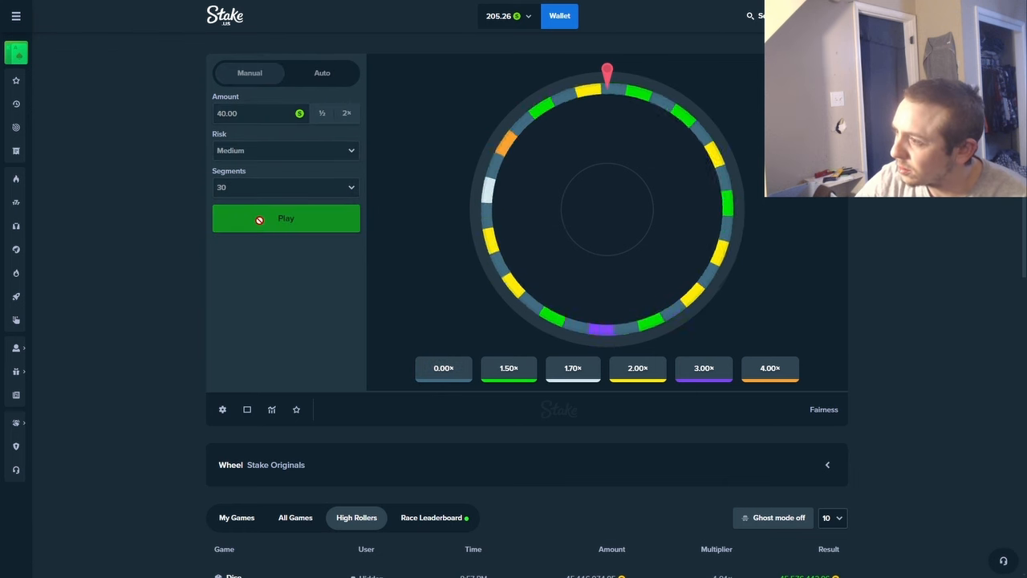
{"action": "left_click", "coordinate": [286, 218]}
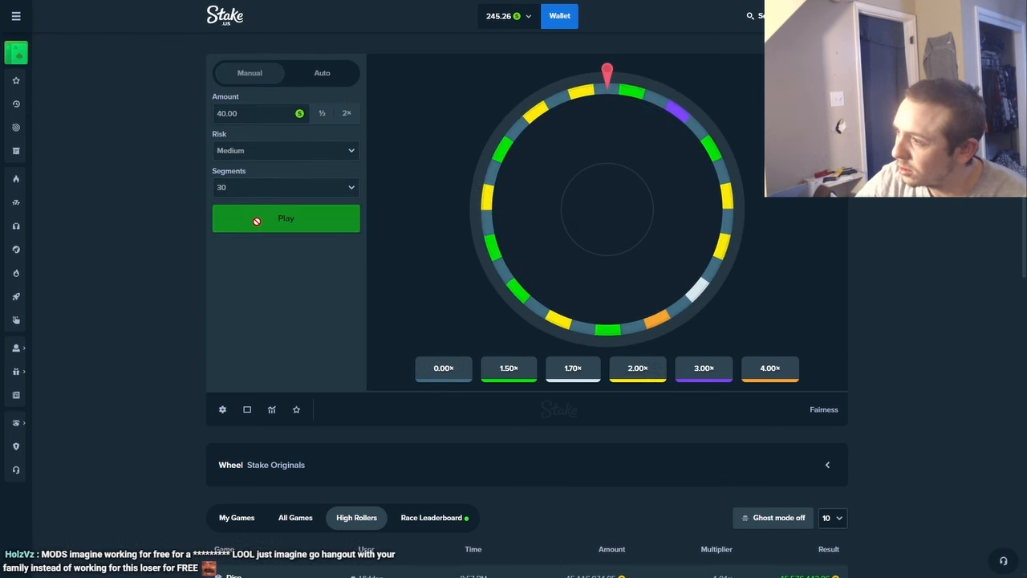
{"action": "left_click", "coordinate": [286, 218]}
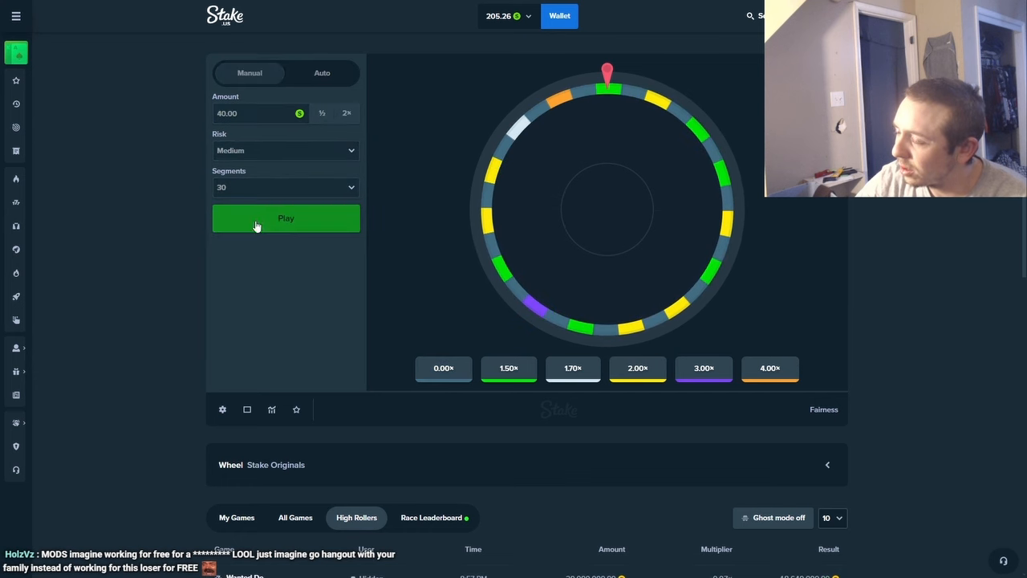
{"action": "left_click", "coordinate": [286, 218]}
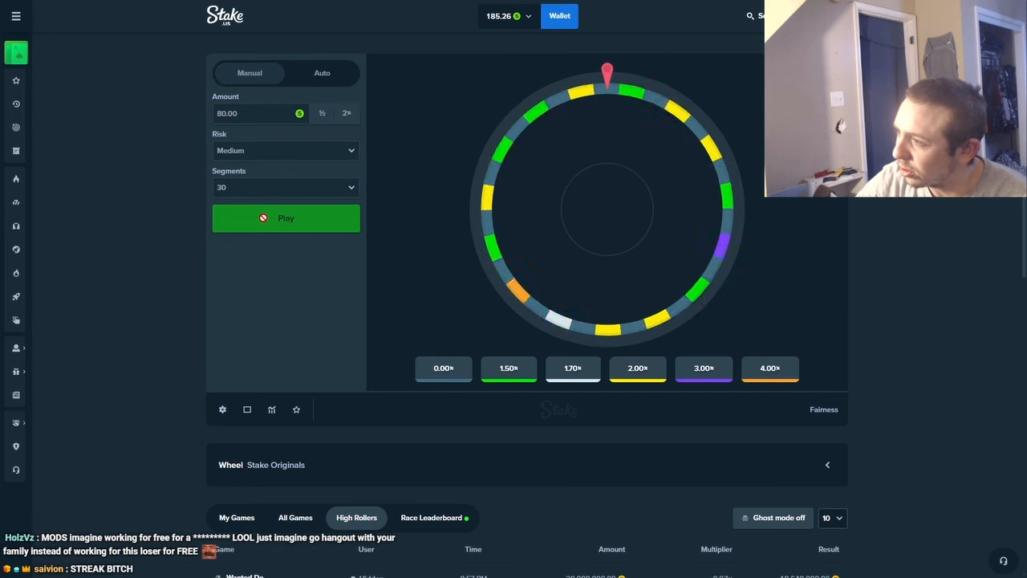
Keep spinning the Wheel at an 80 wager, then drop back to 20 for a few more spins
{"action": "left_click", "coordinate": [285, 218]}
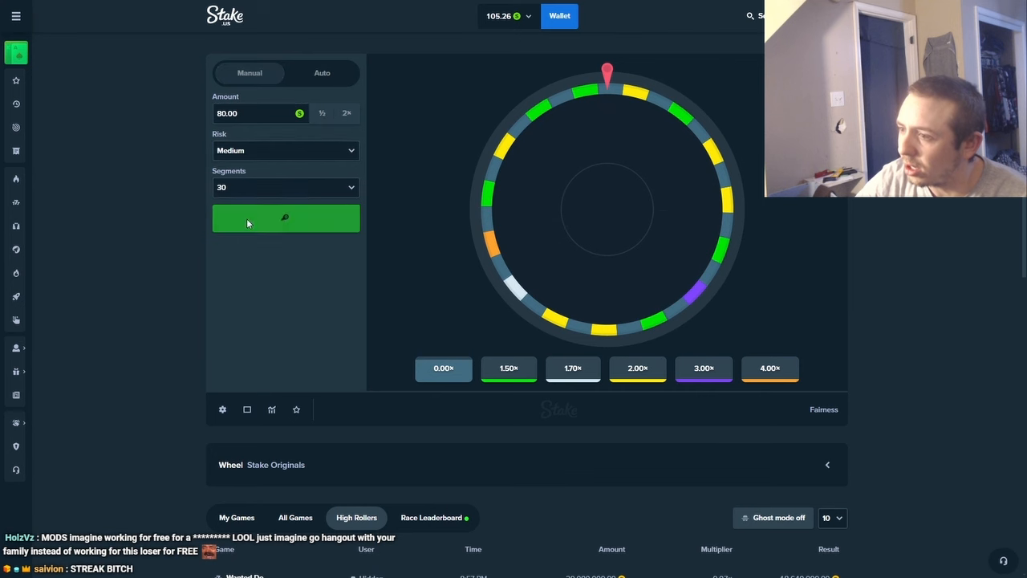
{"action": "left_click", "coordinate": [285, 218]}
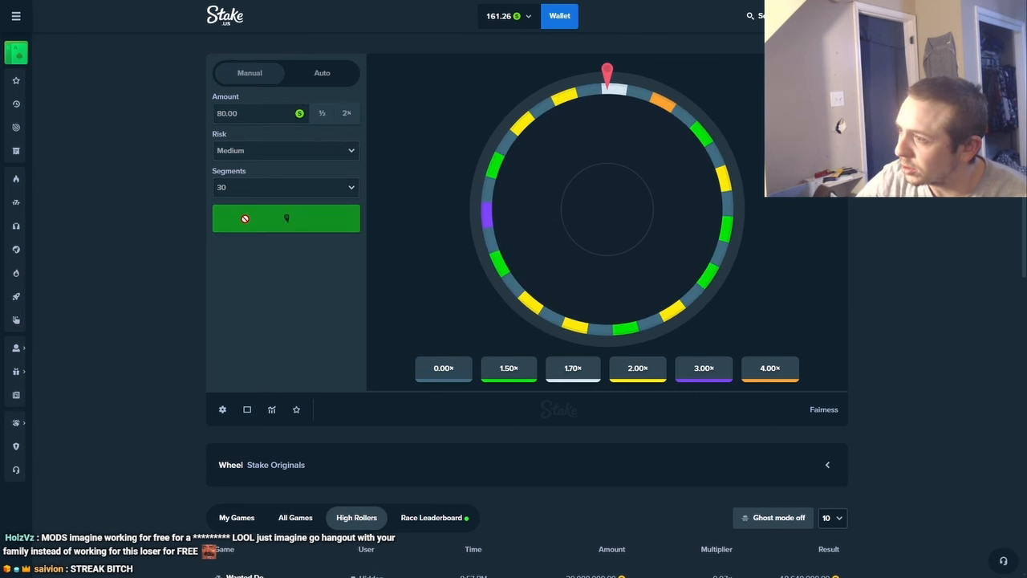
{"action": "left_click", "coordinate": [285, 219]}
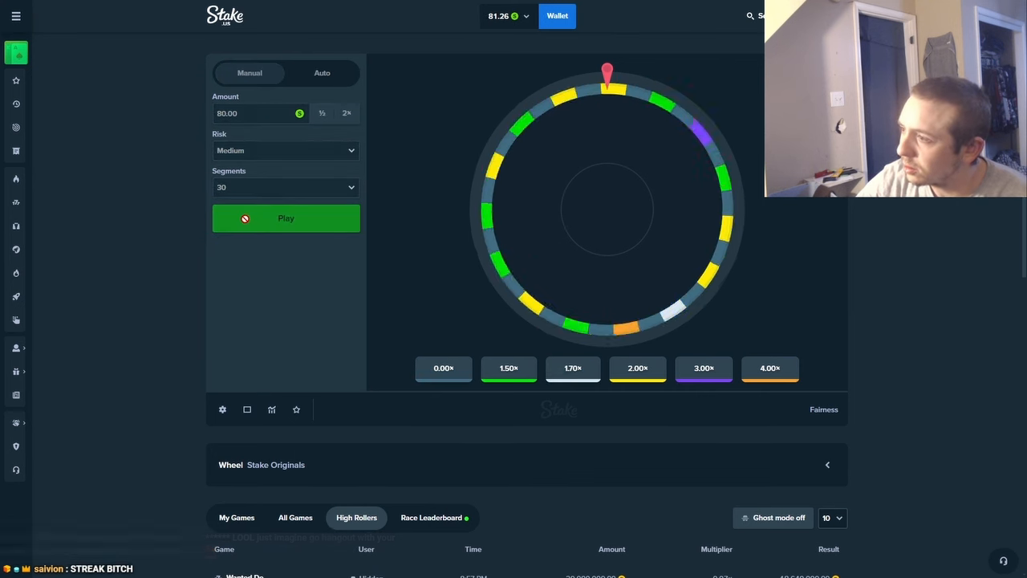
{"action": "left_click", "coordinate": [285, 218]}
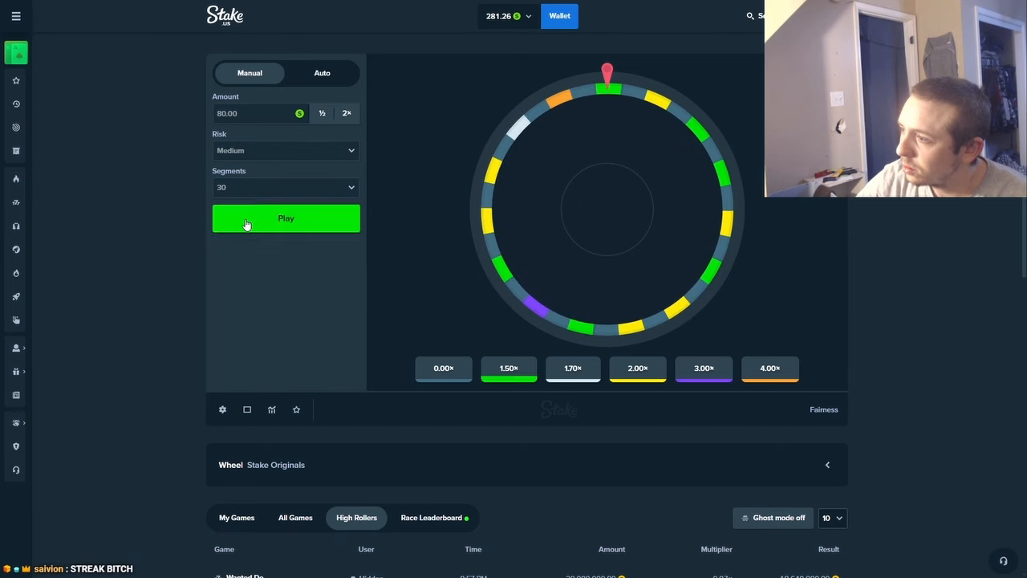
{"action": "left_click", "coordinate": [286, 218]}
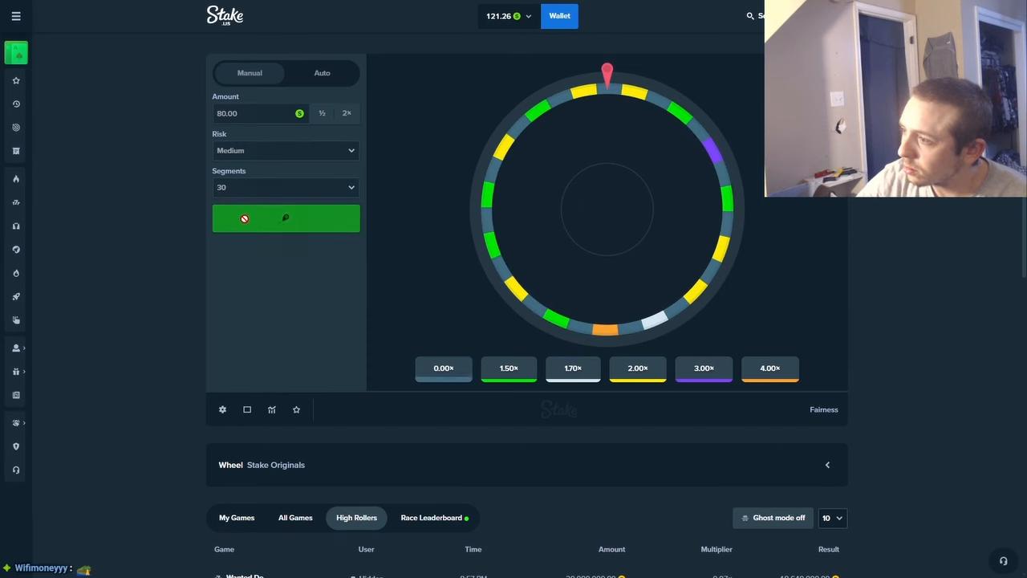
{"action": "left_click", "coordinate": [286, 219]}
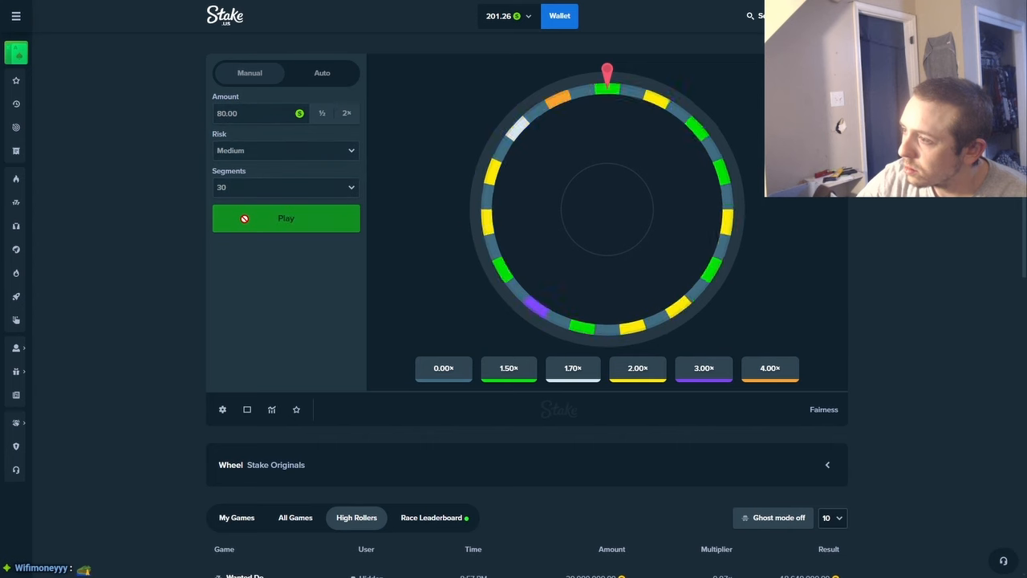
{"action": "left_click", "coordinate": [286, 218]}
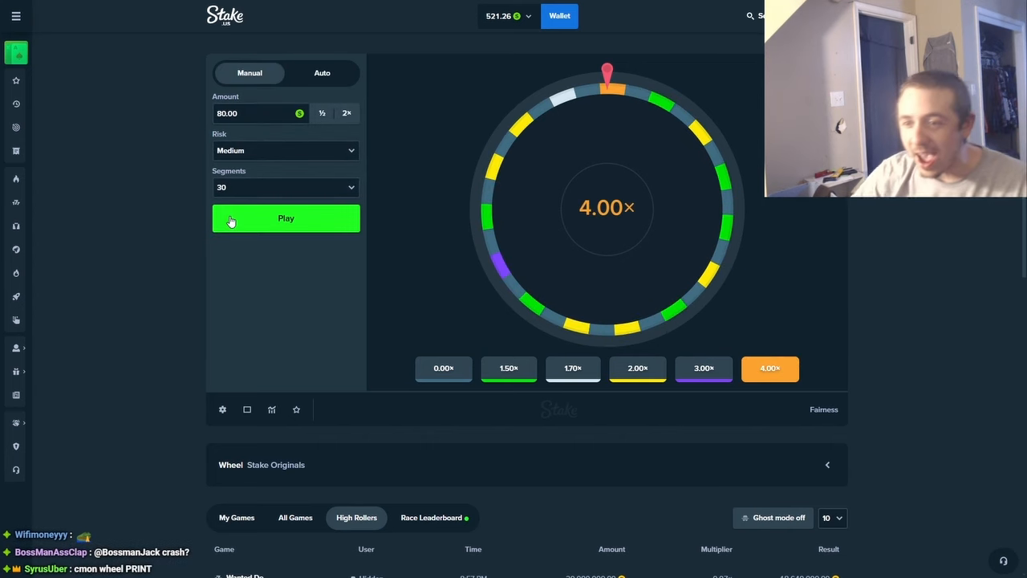
{"action": "left_click", "coordinate": [321, 112]}
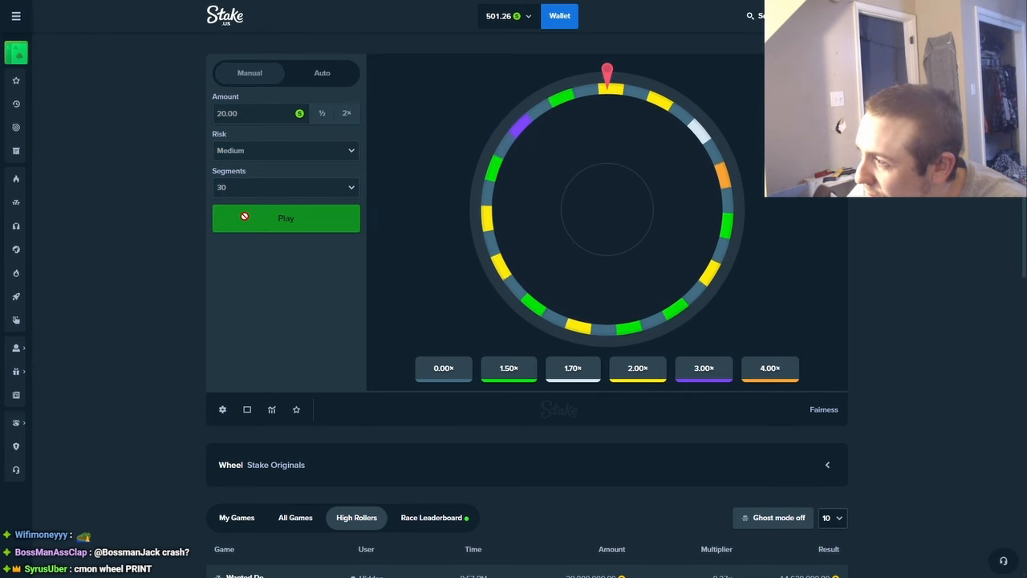
{"action": "left_click", "coordinate": [286, 218]}
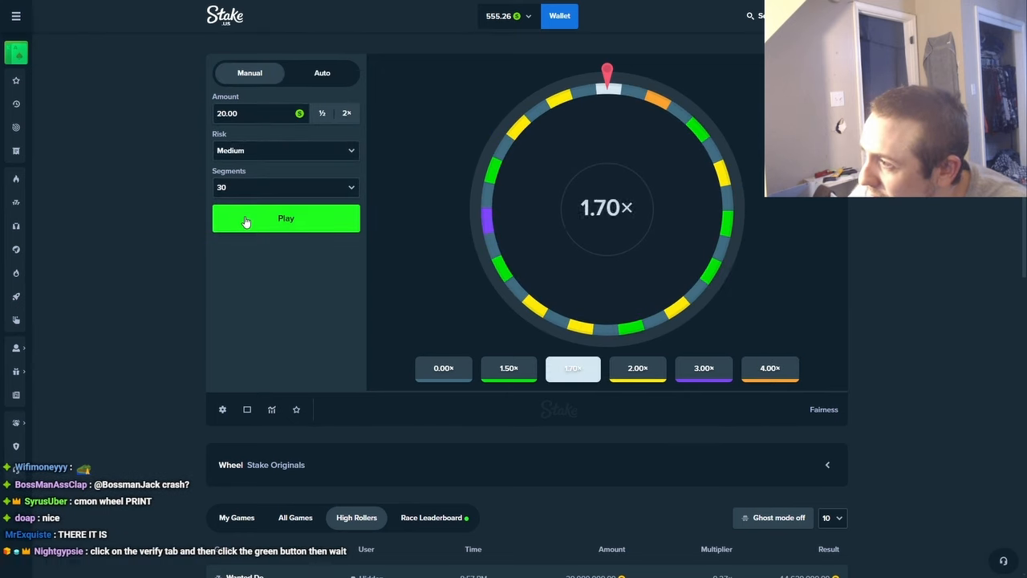
{"action": "left_click", "coordinate": [285, 218]}
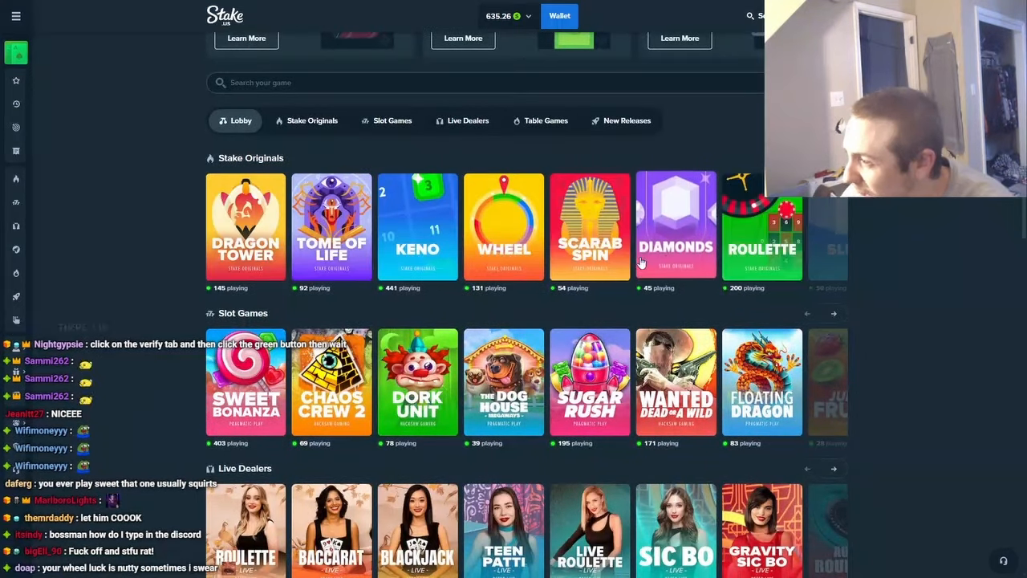
Switch to Diamonds and play rounds at 15, 30 and 60
{"action": "left_click", "coordinate": [676, 228]}
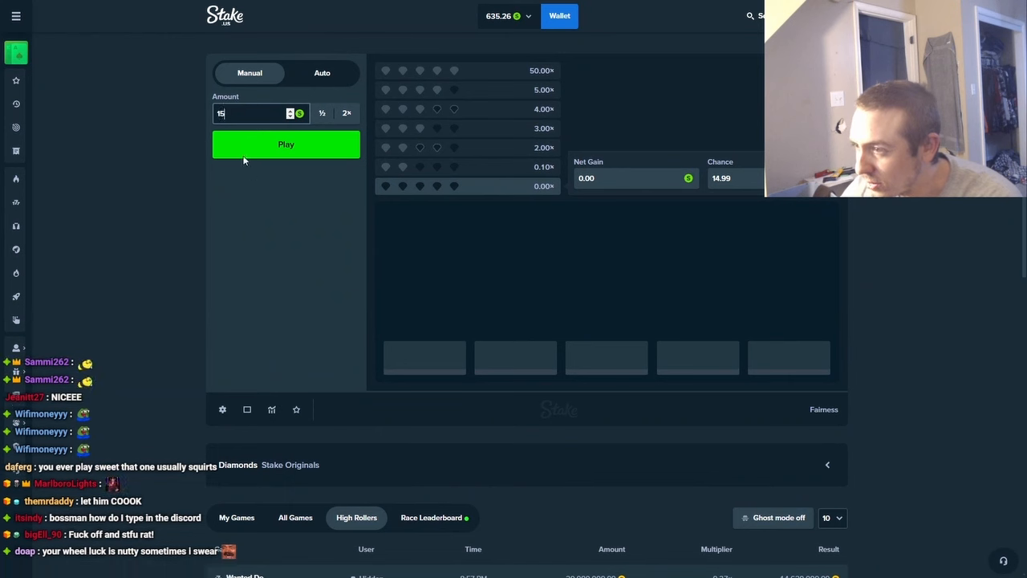
{"action": "left_click", "coordinate": [285, 144]}
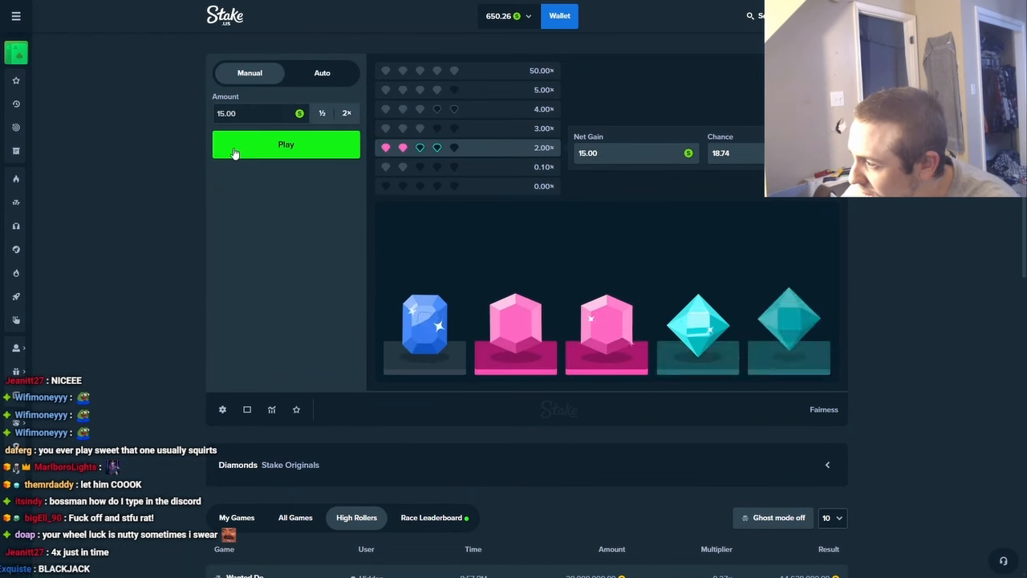
{"action": "left_click", "coordinate": [286, 144]}
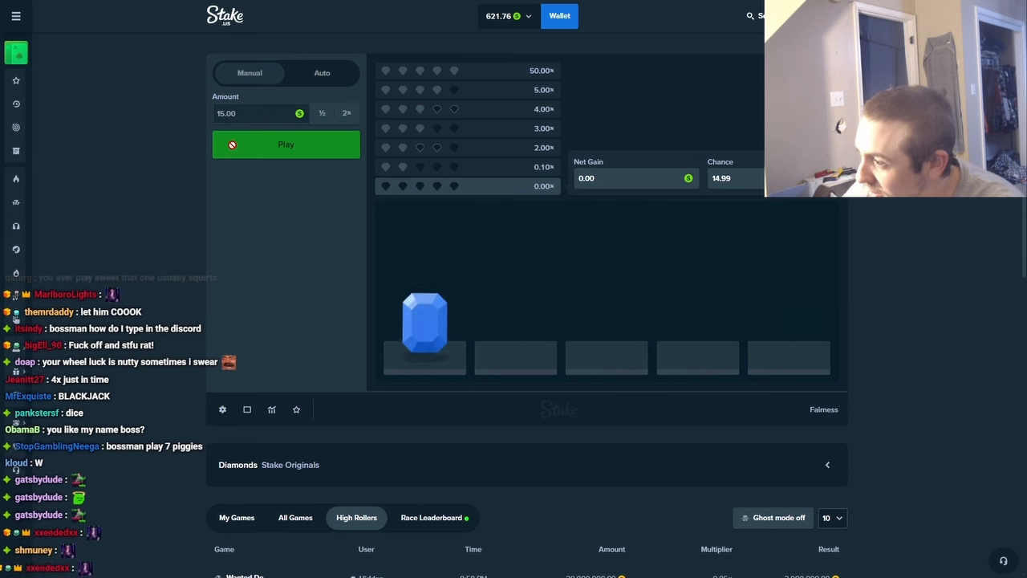
{"action": "left_click", "coordinate": [286, 145]}
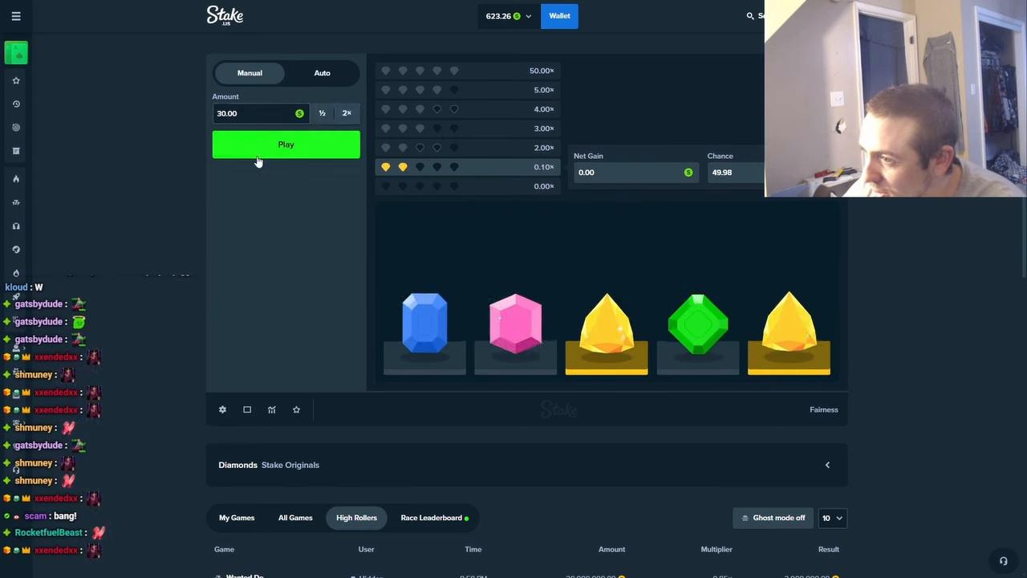
{"action": "left_click", "coordinate": [286, 144]}
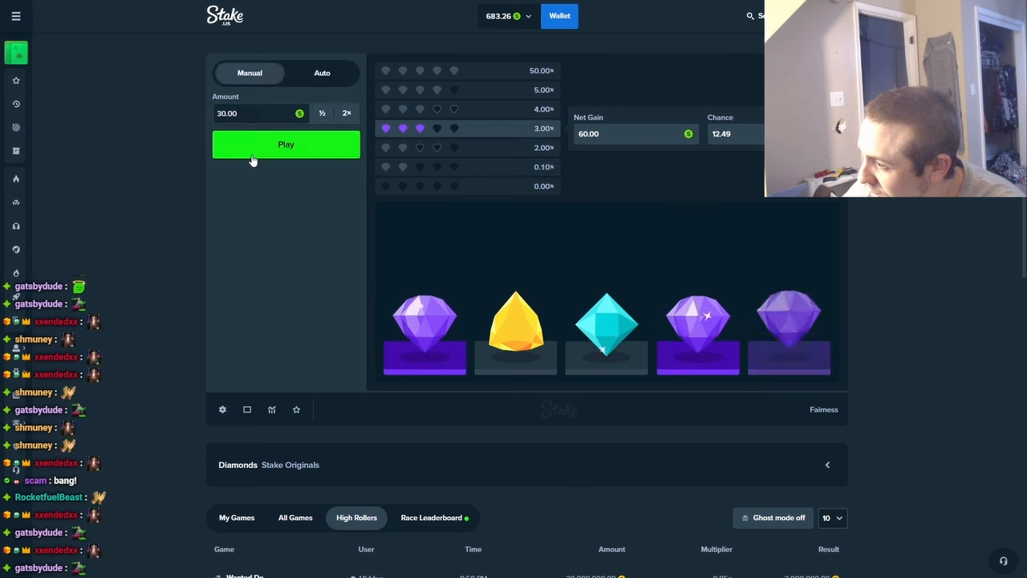
{"action": "left_click", "coordinate": [285, 144]}
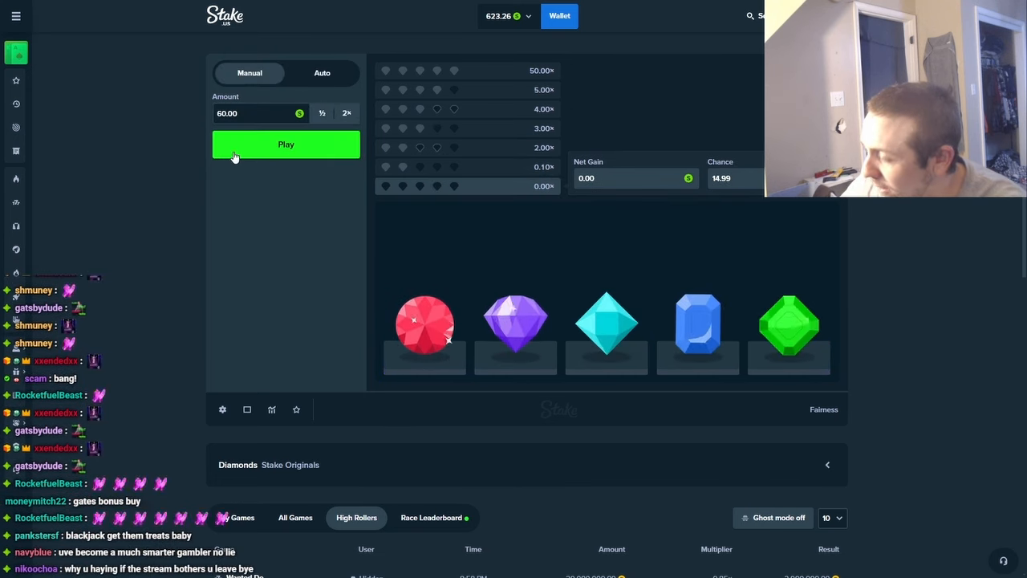
{"action": "left_click", "coordinate": [285, 144]}
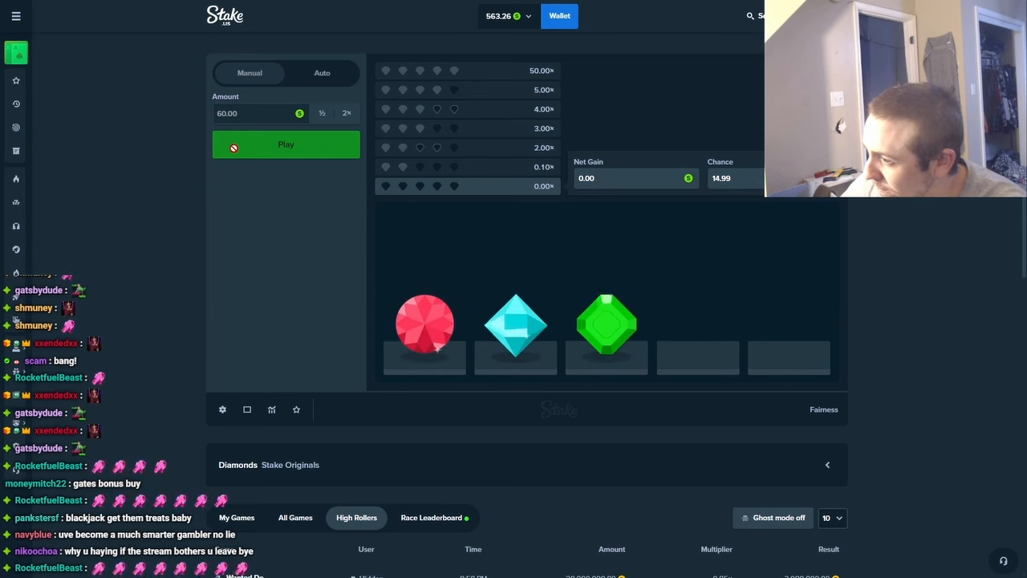
{"action": "left_click", "coordinate": [286, 144]}
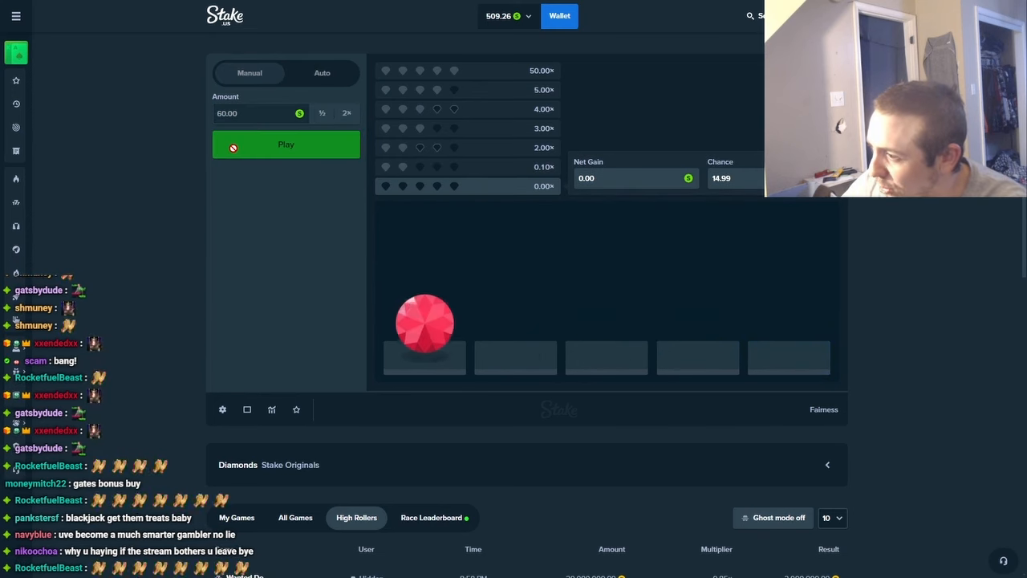
Play further Diamonds rounds at 240, 120 and 240, leaving the balance near 659
{"action": "left_click", "coordinate": [286, 145]}
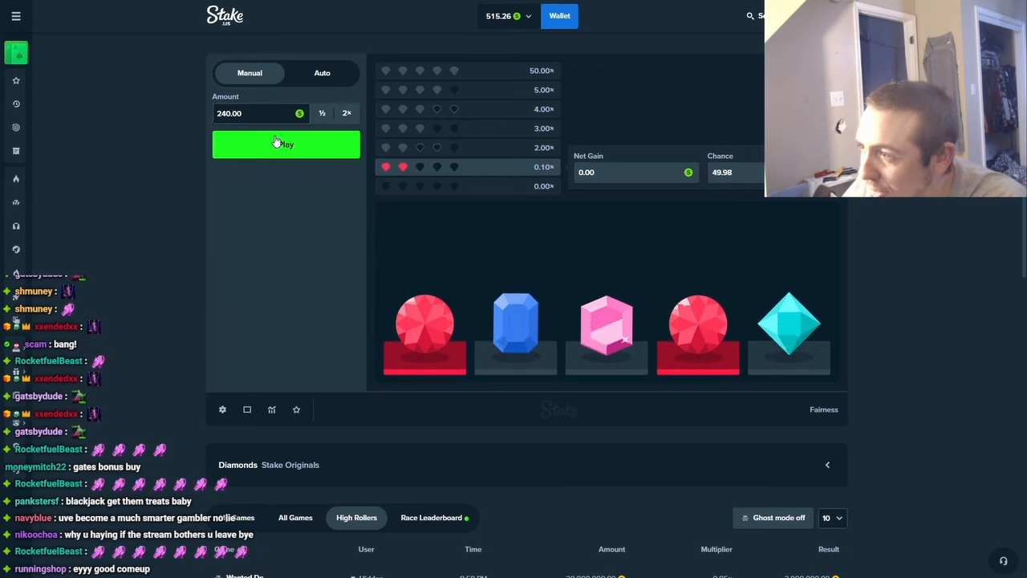
{"action": "left_click", "coordinate": [285, 144]}
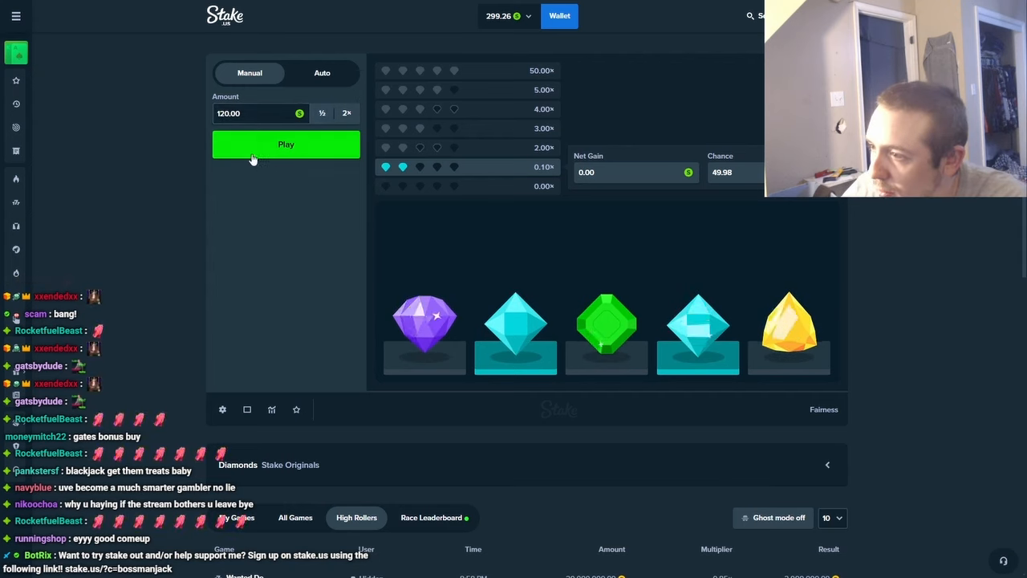
{"action": "left_click", "coordinate": [286, 144]}
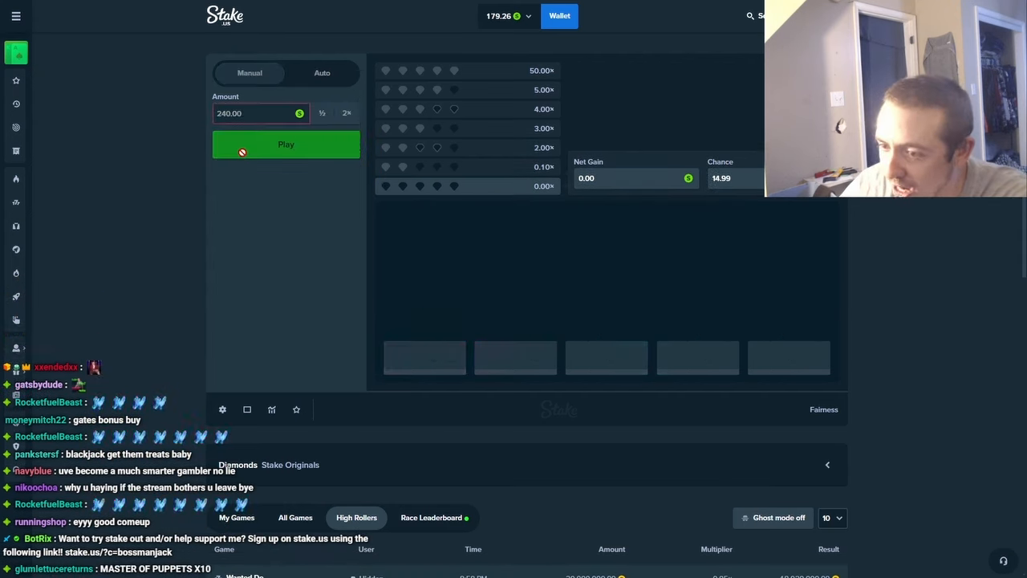
{"action": "left_click", "coordinate": [286, 144]}
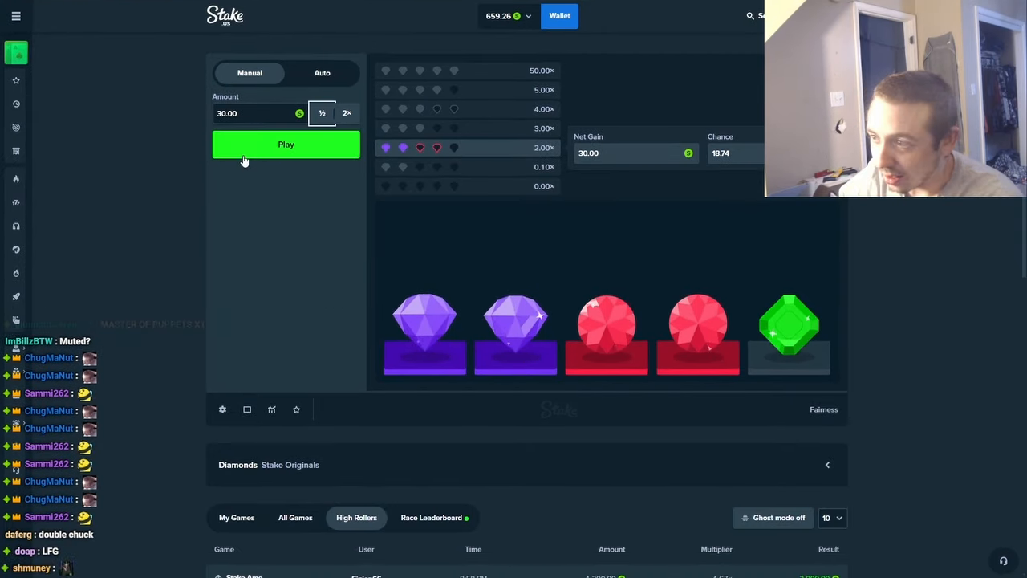
Play several Diamonds rounds starting at 30, raising then lowering the bet
{"action": "left_click", "coordinate": [285, 144]}
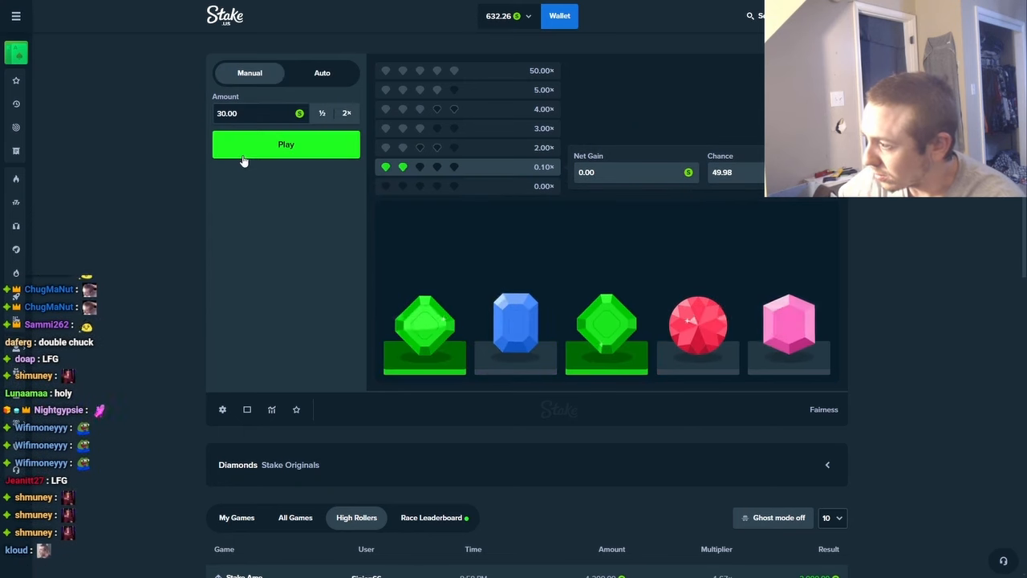
{"action": "left_click", "coordinate": [285, 144]}
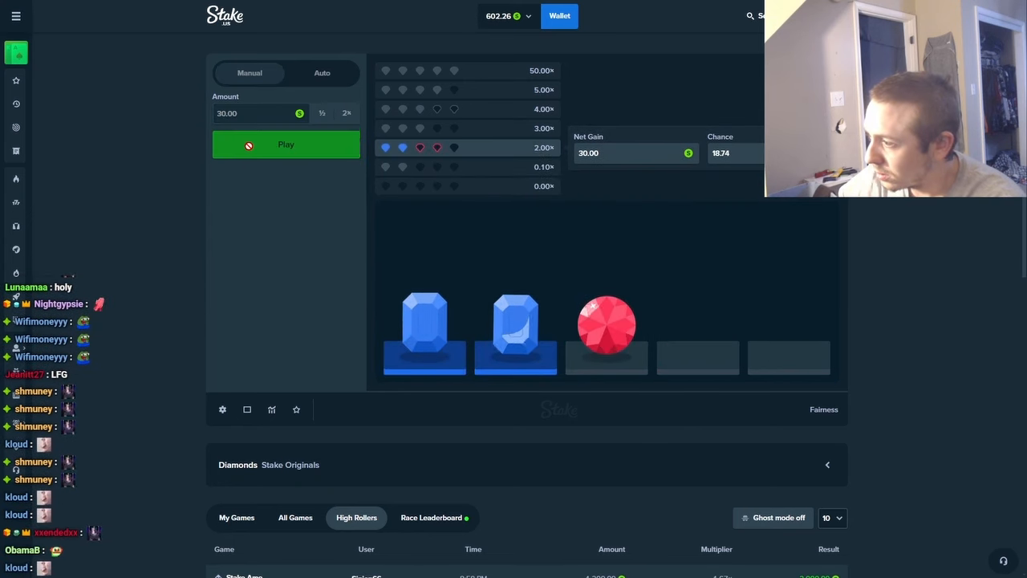
{"action": "left_click", "coordinate": [285, 144]}
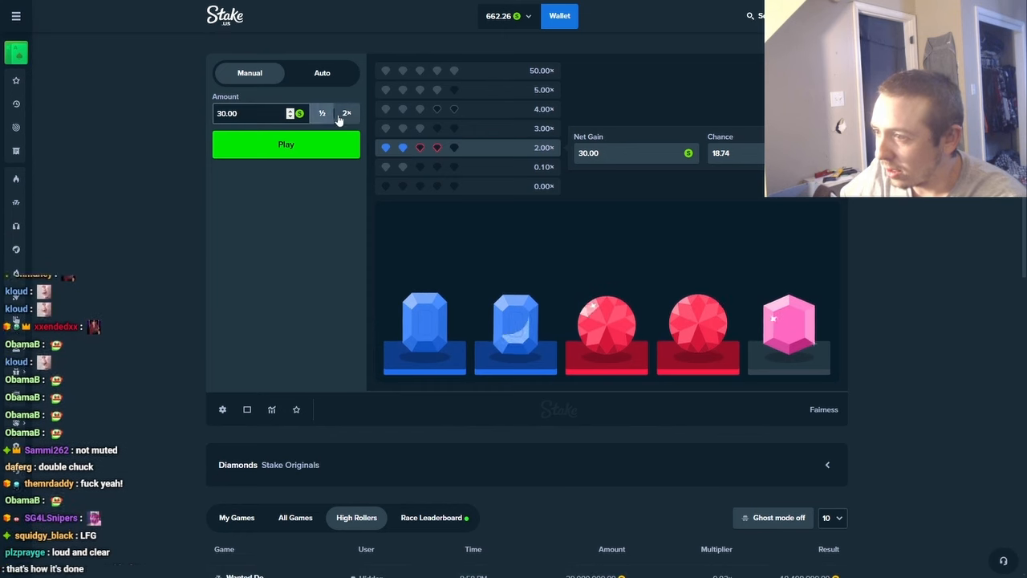
{"action": "left_click", "coordinate": [345, 113]}
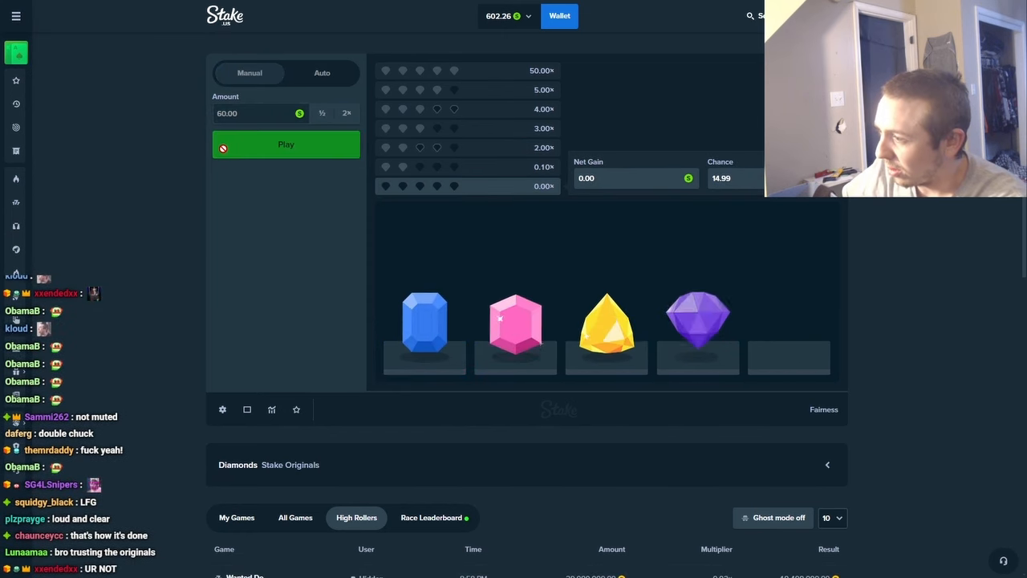
{"action": "left_click", "coordinate": [286, 144]}
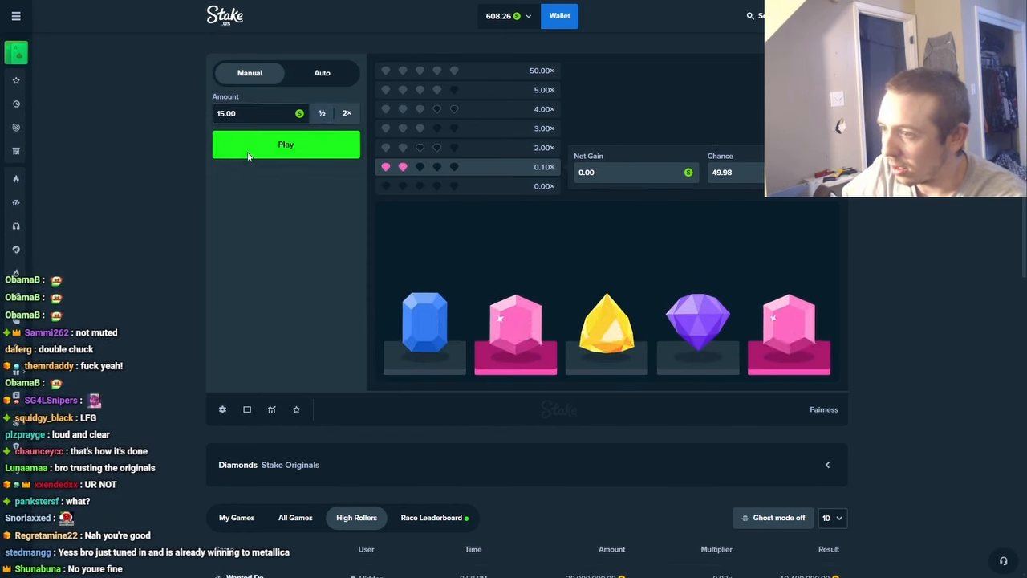
Play more Diamonds rounds with a larger bet, bringing the balance down to about 416
{"action": "left_click", "coordinate": [286, 144]}
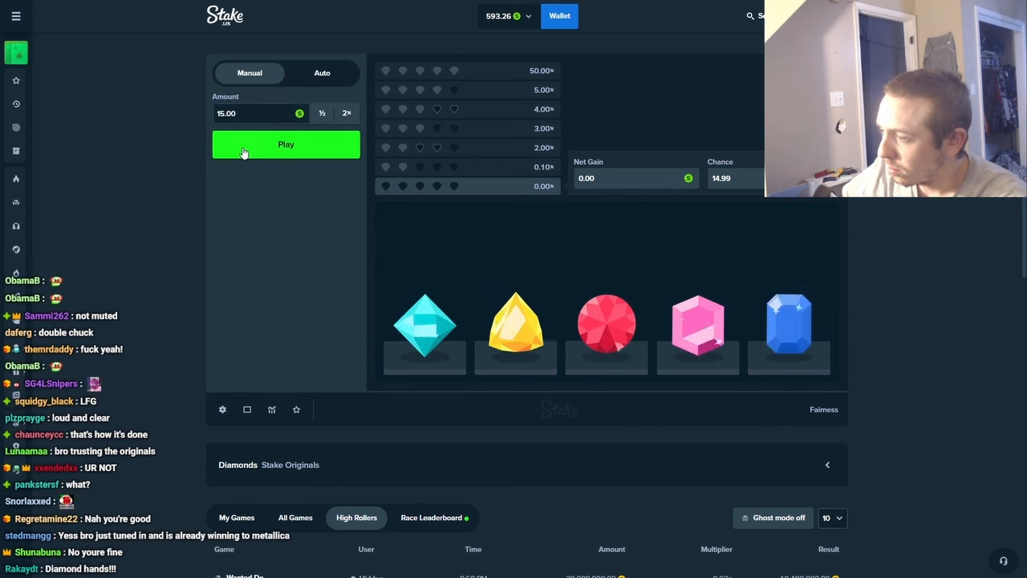
{"action": "left_click", "coordinate": [286, 144]}
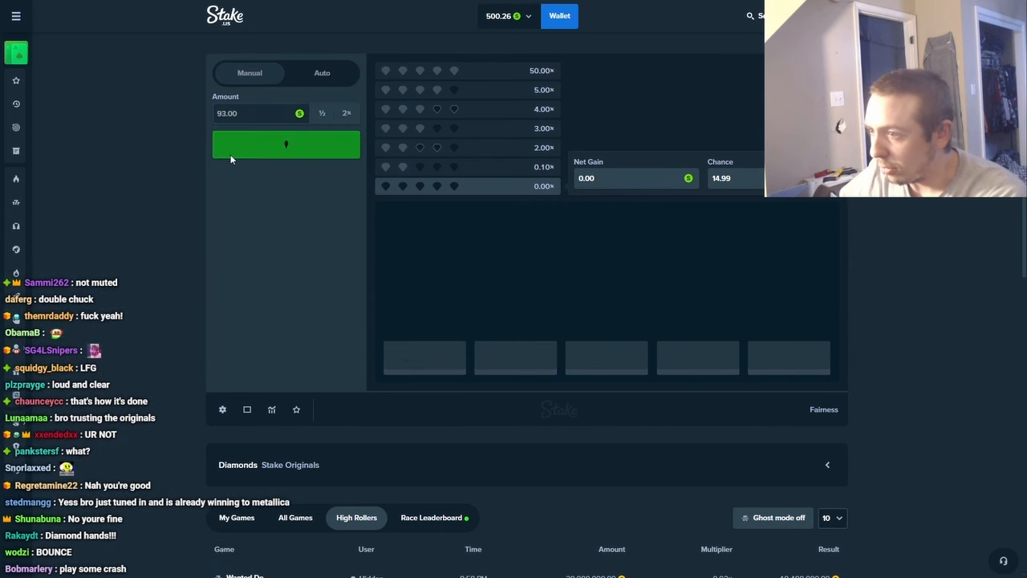
{"action": "left_click", "coordinate": [286, 144]}
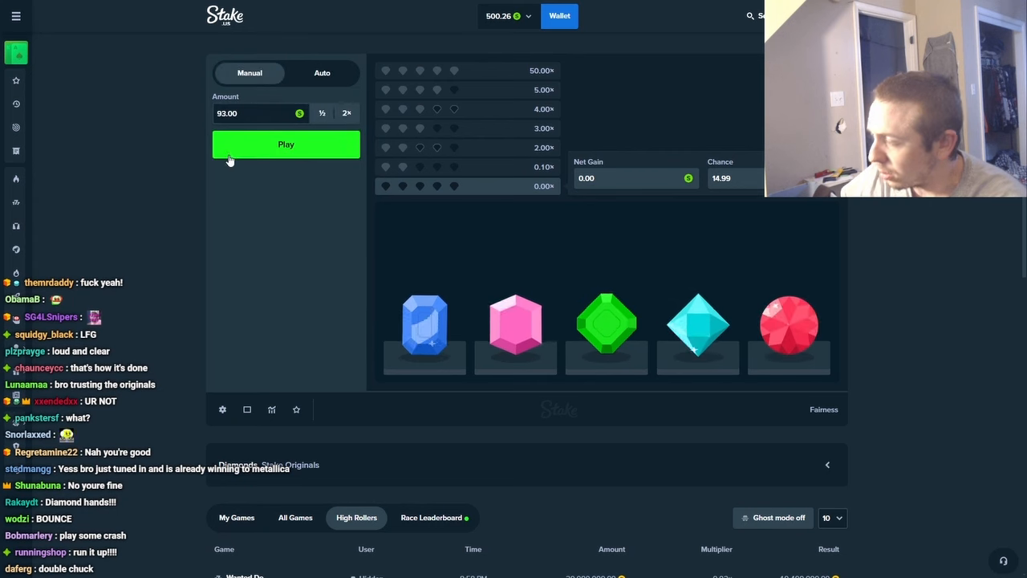
{"action": "left_click", "coordinate": [286, 145]}
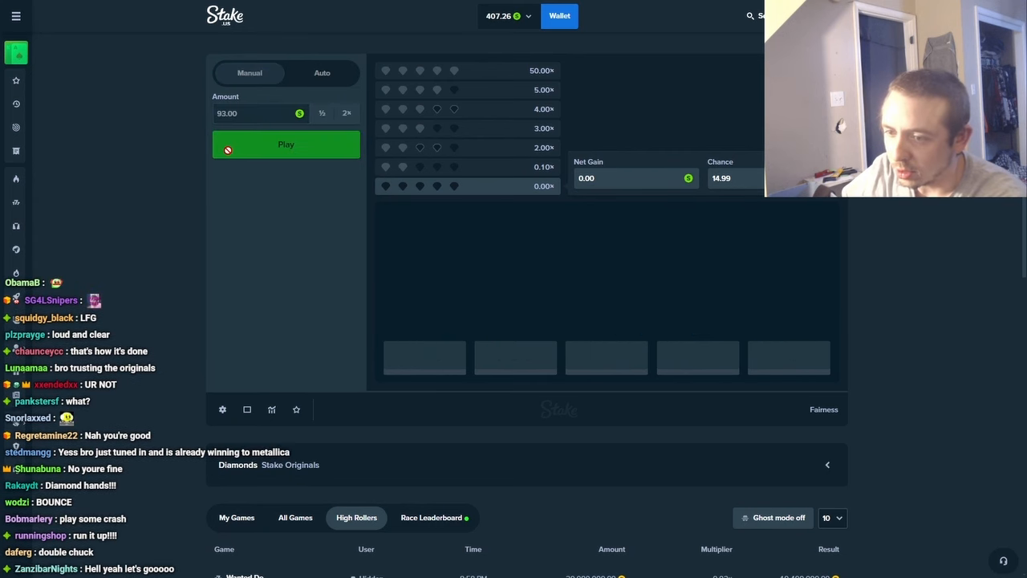
{"action": "left_click", "coordinate": [285, 144]}
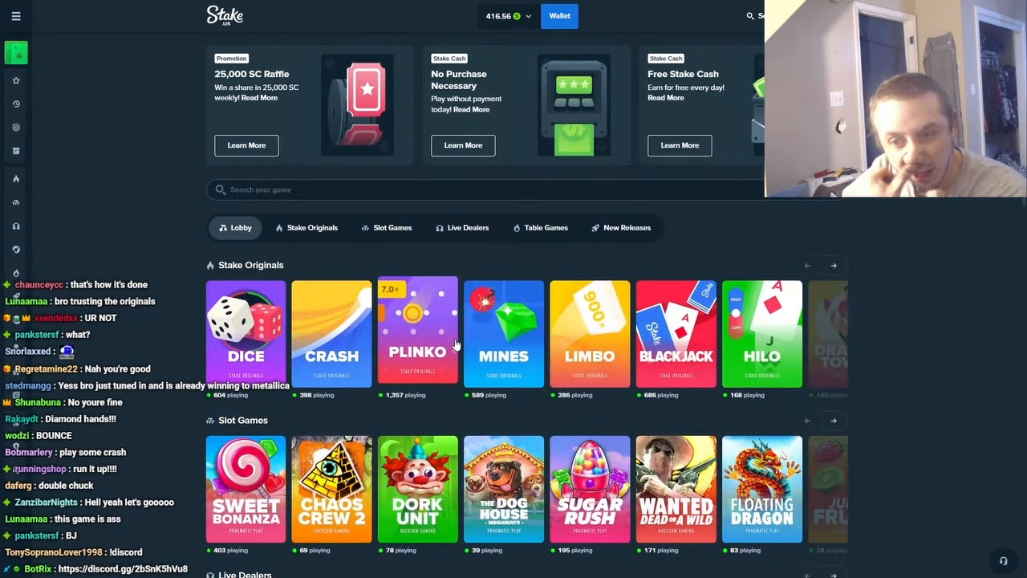
Open Limbo, set the bet amount, and place a run of bets at the 2.00× target
{"action": "left_click", "coordinate": [590, 332]}
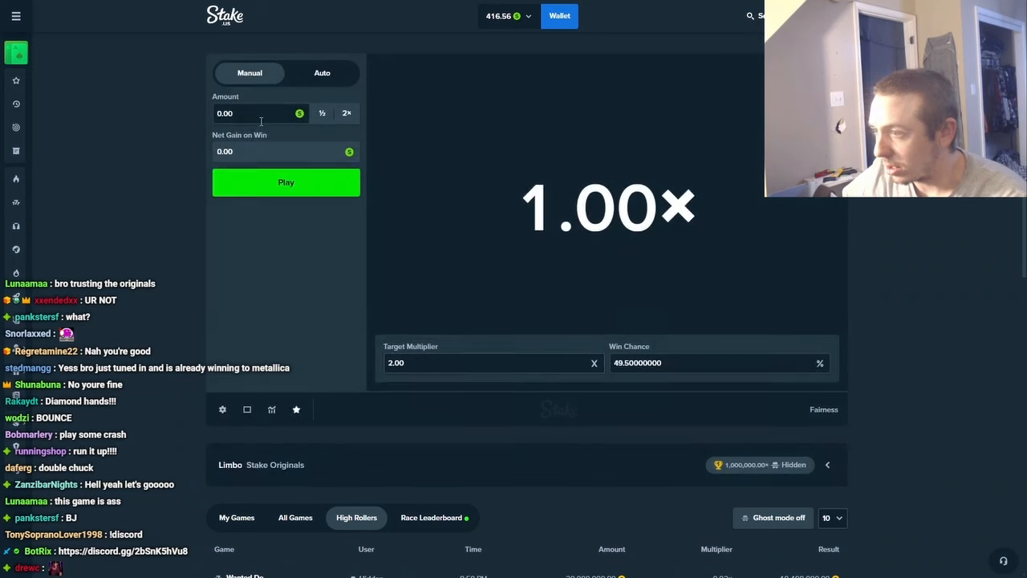
{"action": "left_click", "coordinate": [286, 183]}
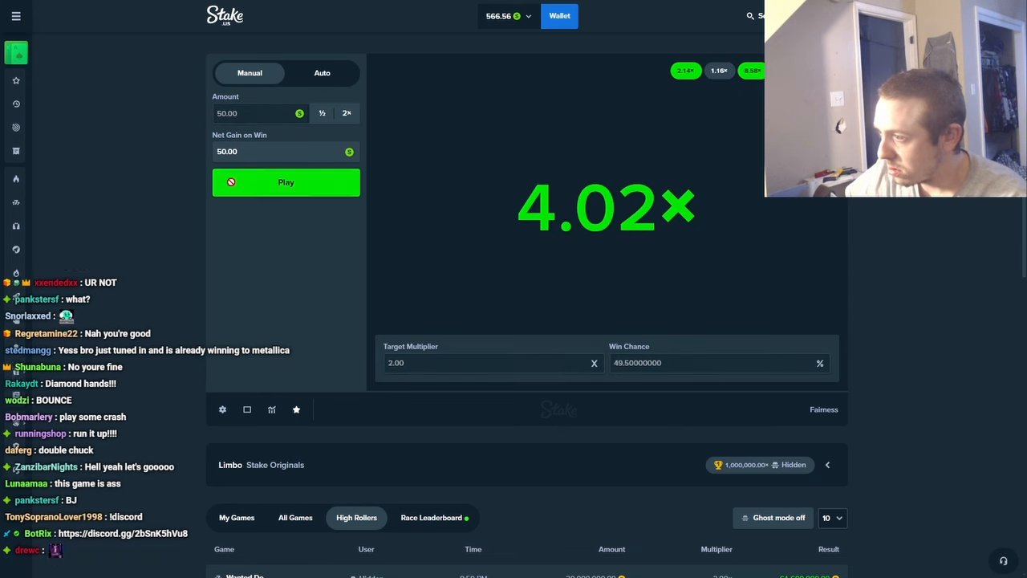
{"action": "left_click", "coordinate": [286, 183]}
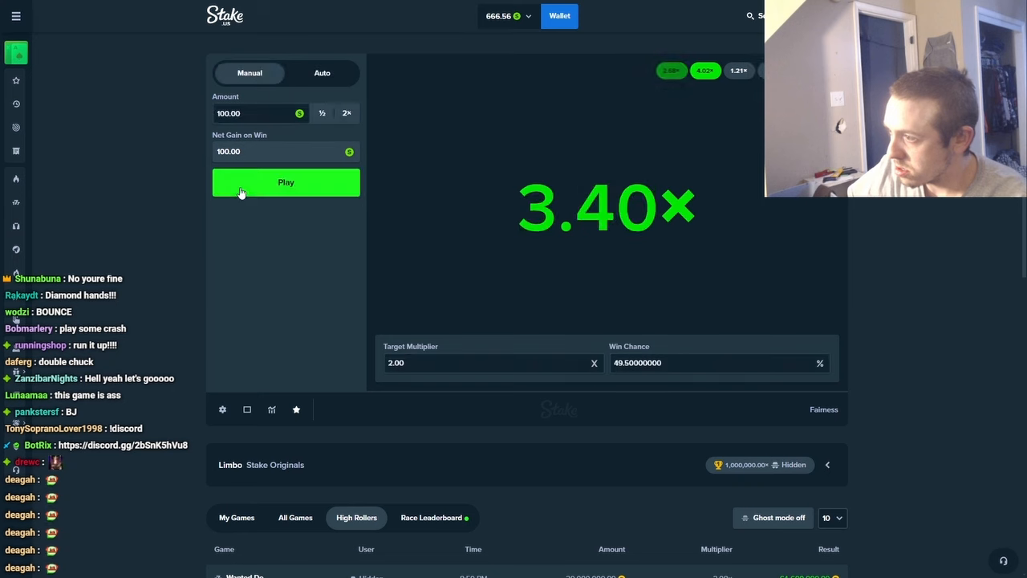
{"action": "left_click", "coordinate": [286, 183]}
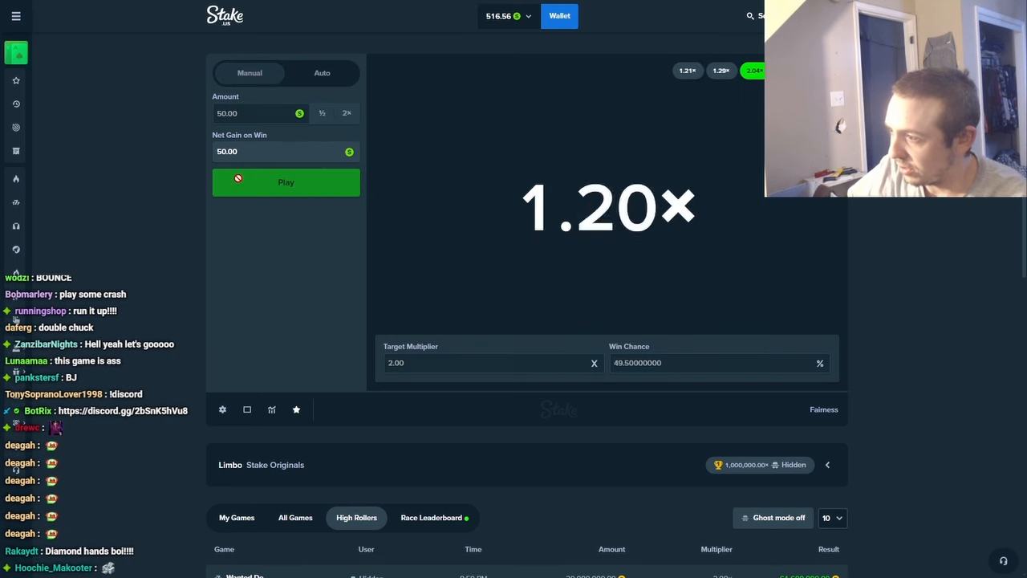
{"action": "left_click", "coordinate": [286, 183]}
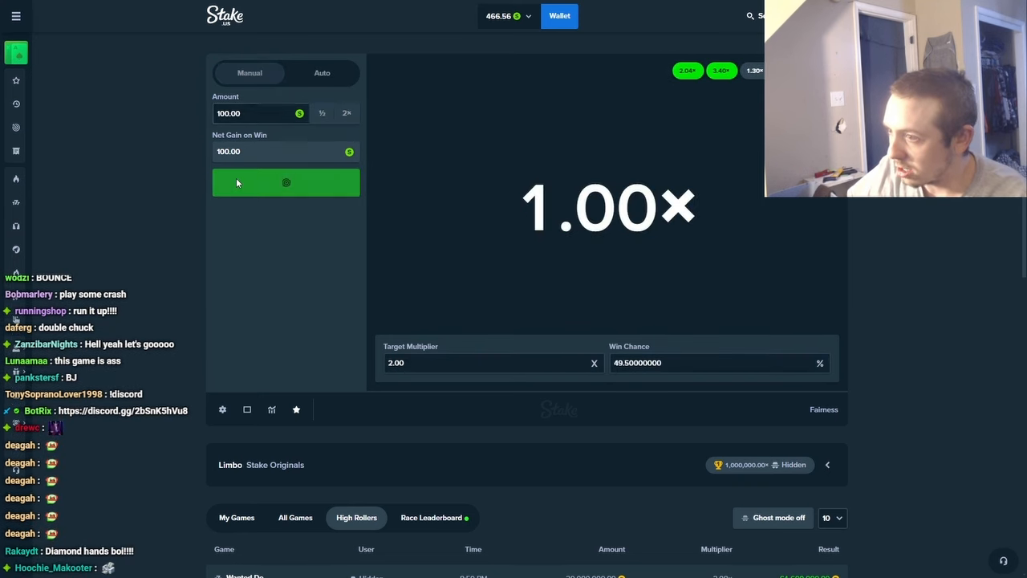
{"action": "left_click", "coordinate": [285, 183]}
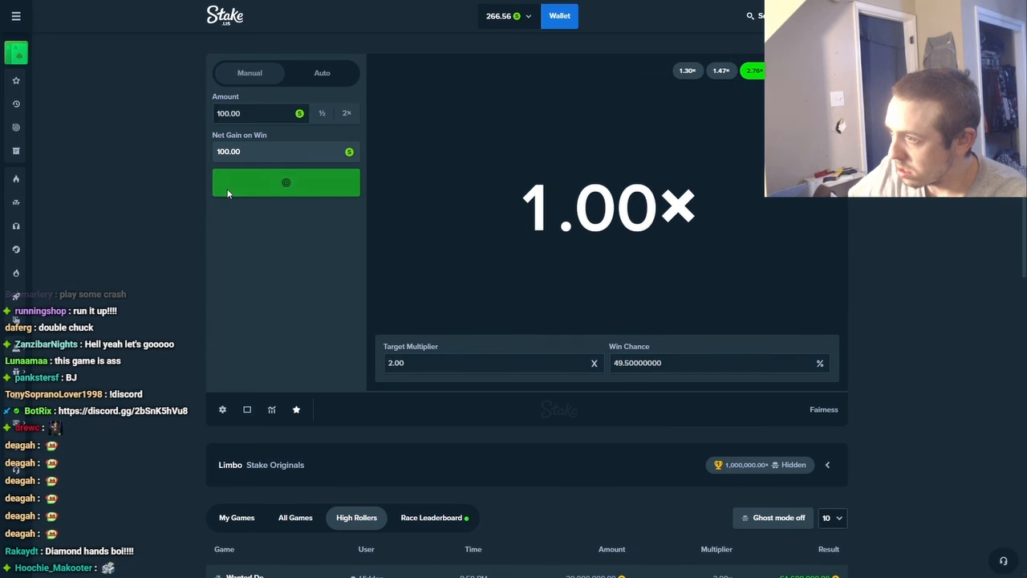
{"action": "left_click", "coordinate": [285, 183]}
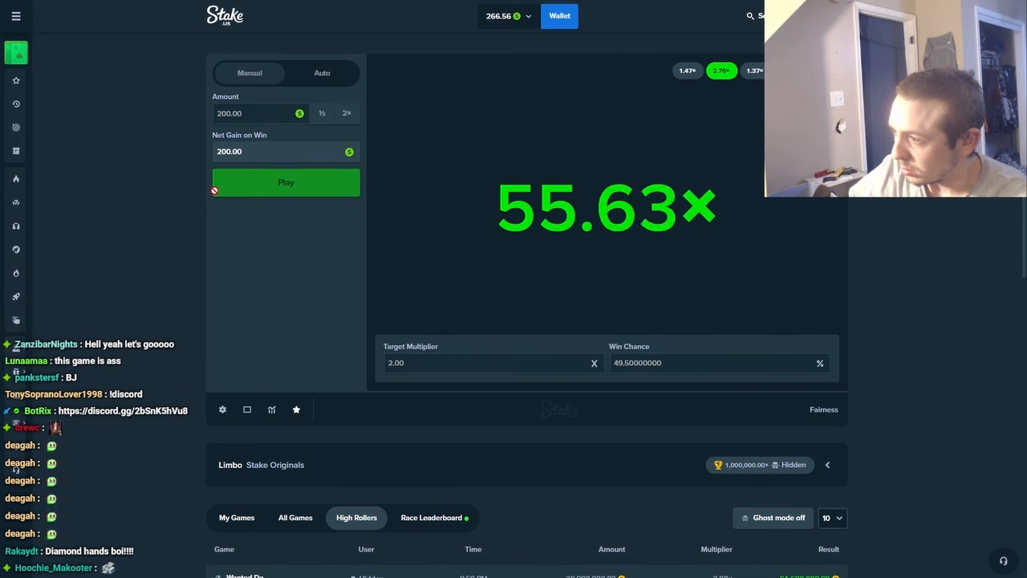
Continue Limbo bets with a larger then smaller amount as the balance falls
{"action": "left_click", "coordinate": [347, 113]}
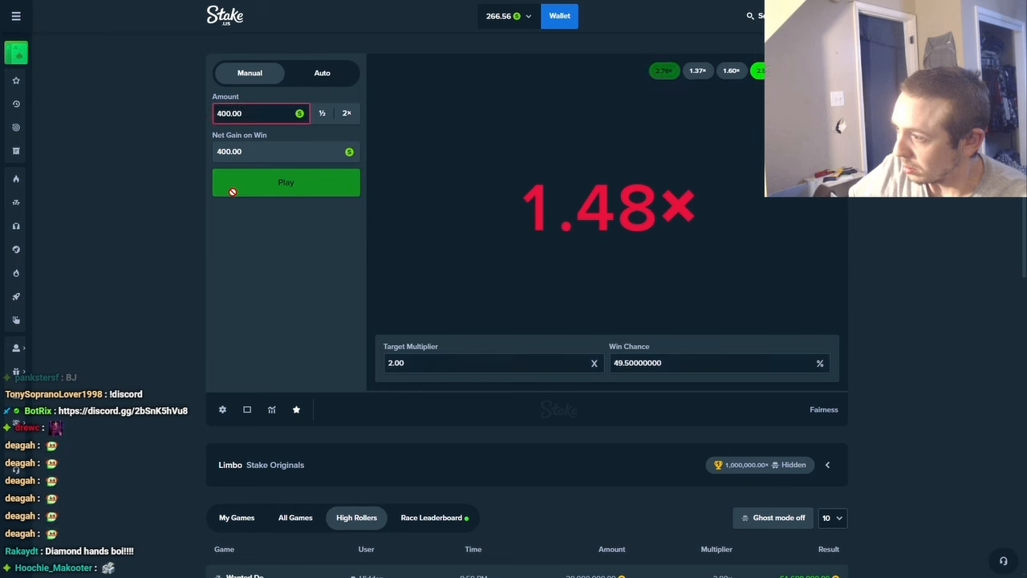
{"action": "left_click", "coordinate": [286, 183]}
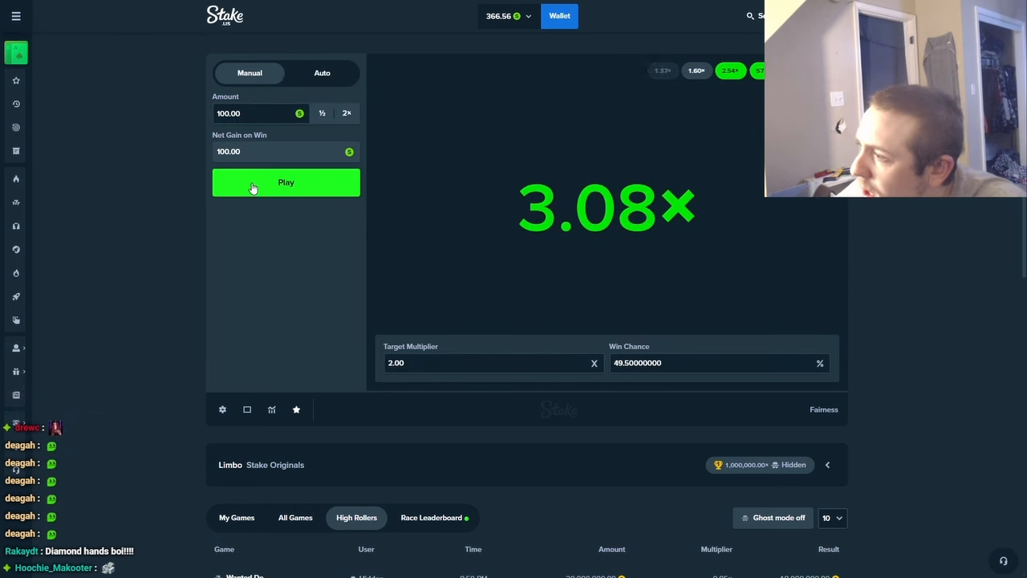
{"action": "left_click", "coordinate": [285, 183]}
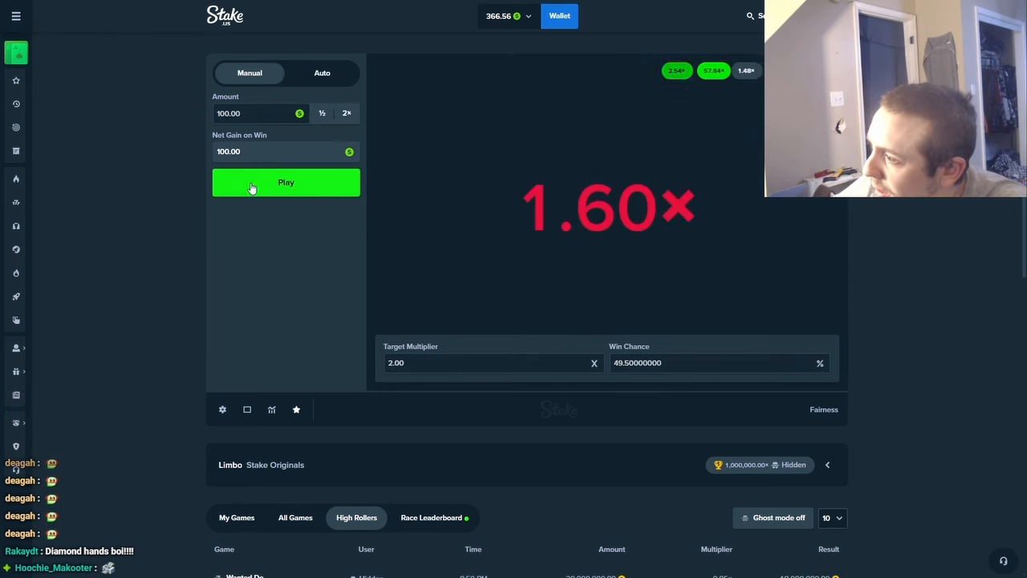
{"action": "left_click", "coordinate": [286, 182]}
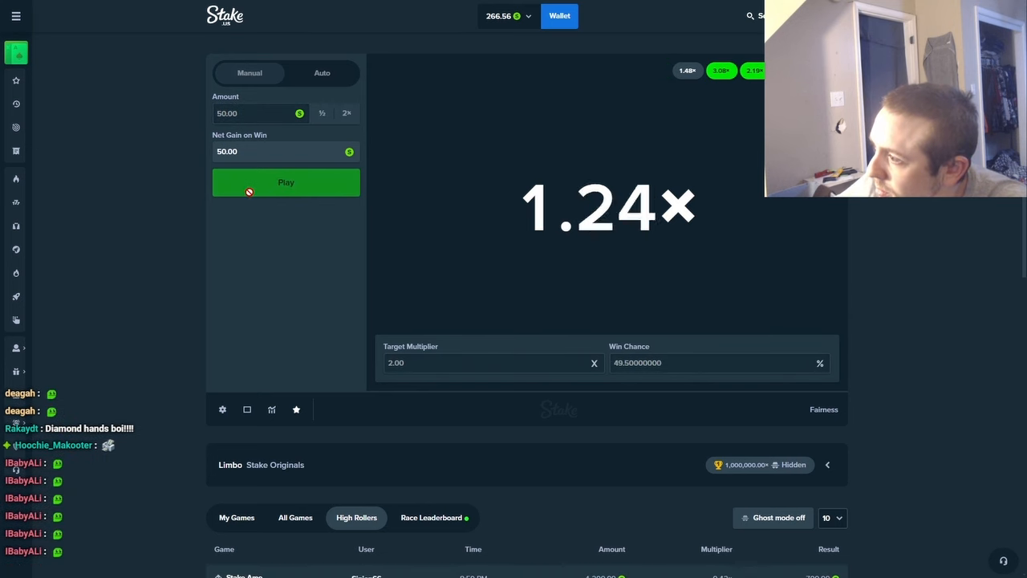
{"action": "left_click", "coordinate": [286, 183]}
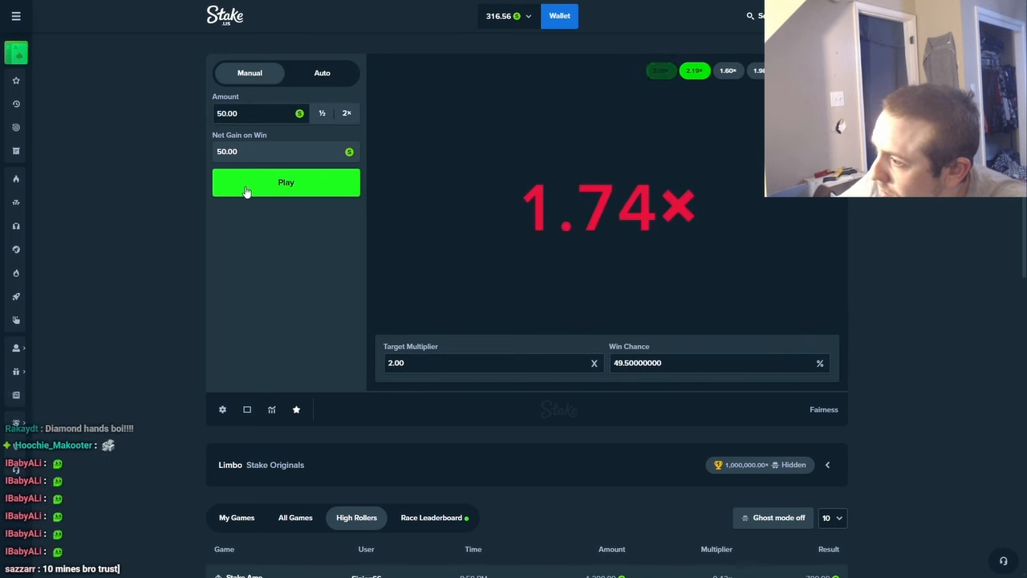
{"action": "left_click", "coordinate": [285, 183]}
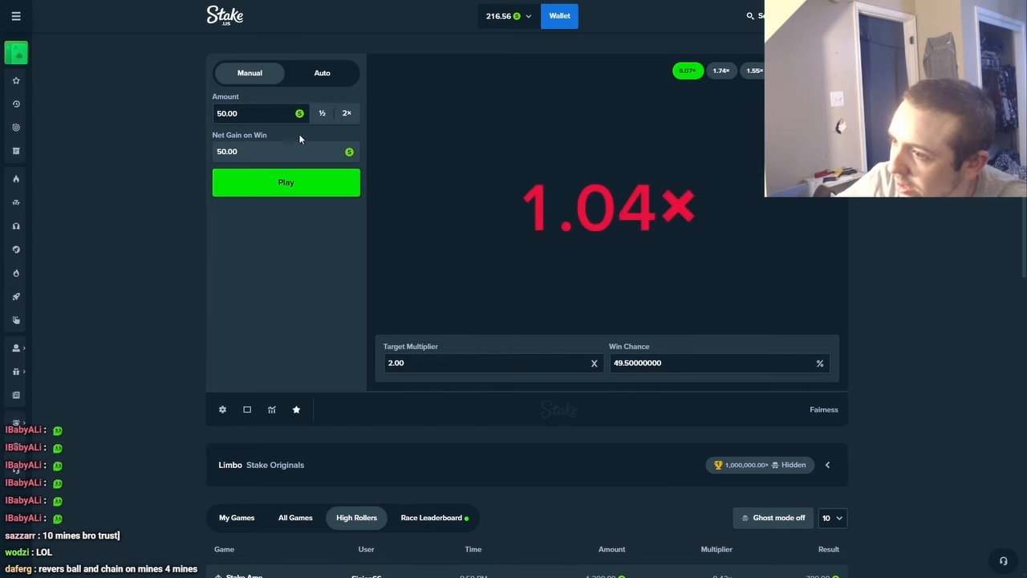
{"action": "left_click", "coordinate": [285, 183]}
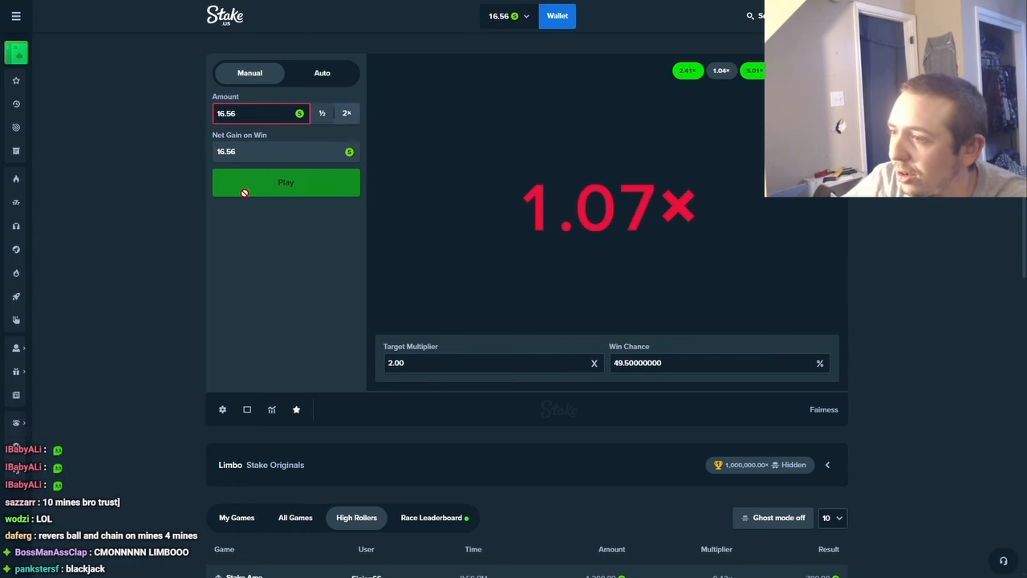
Bet nearly the whole remaining balance on Limbo, ending with 16.55 hitting 4.11x for 33.11
{"action": "left_click", "coordinate": [286, 183]}
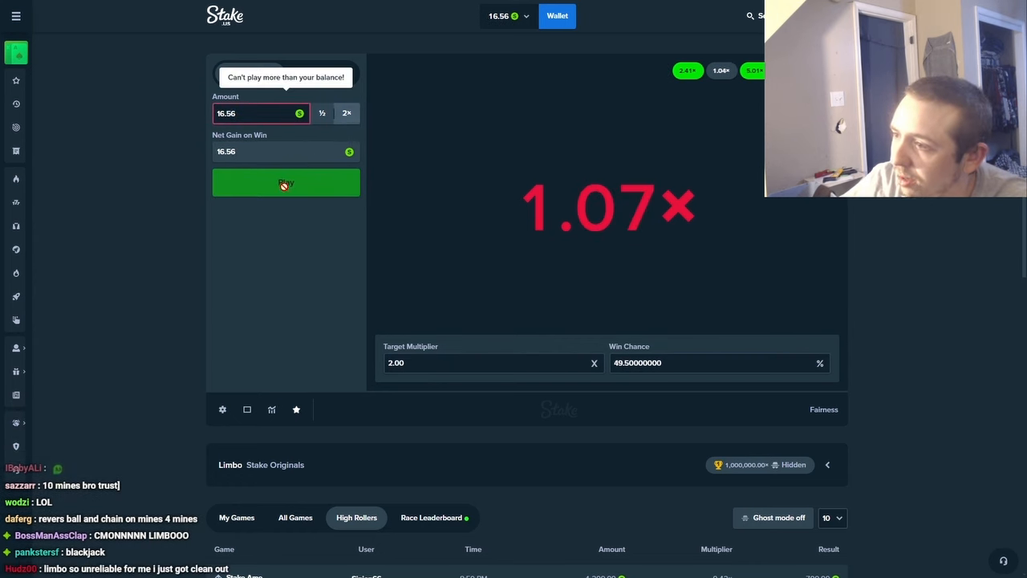
{"action": "left_click", "coordinate": [285, 183]}
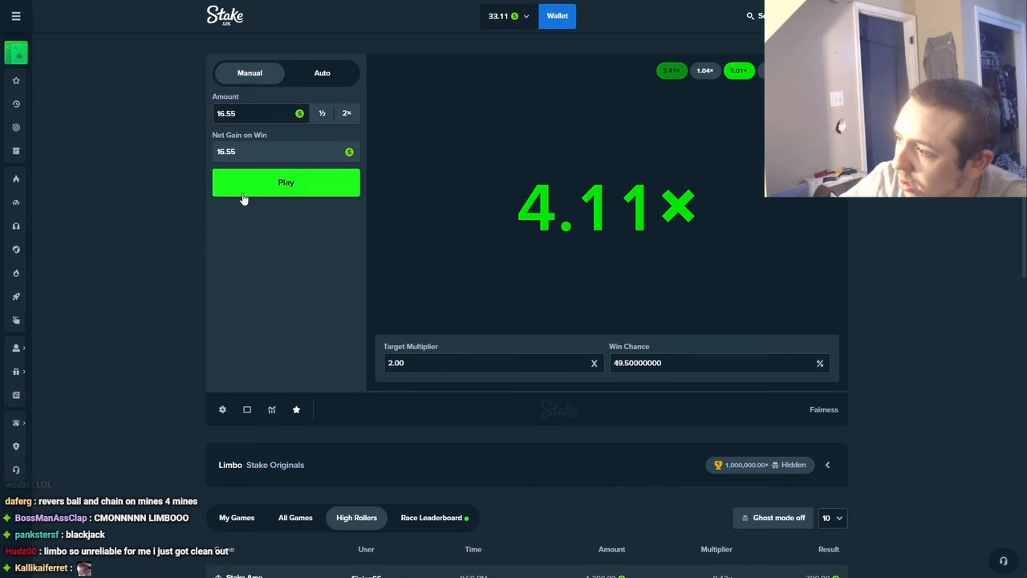
Switch the broadcast to the slot-machine 'Stream Starting Soon' scene and scroll chat as viewers say goodbye
{"action": "left_click", "coordinate": [286, 183]}
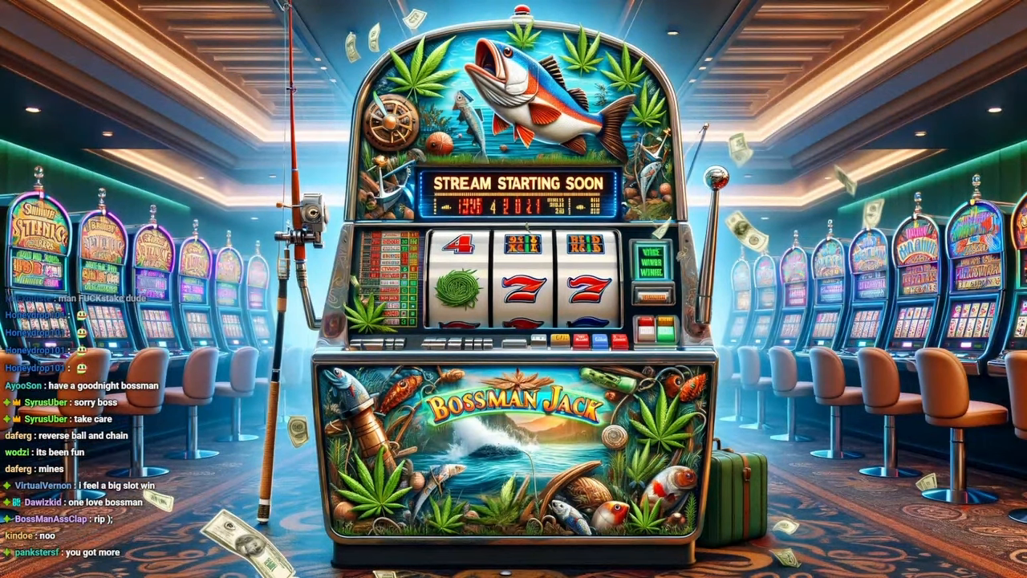
{"action": "scroll", "scroll_direction": "down", "scroll_amount": 3}
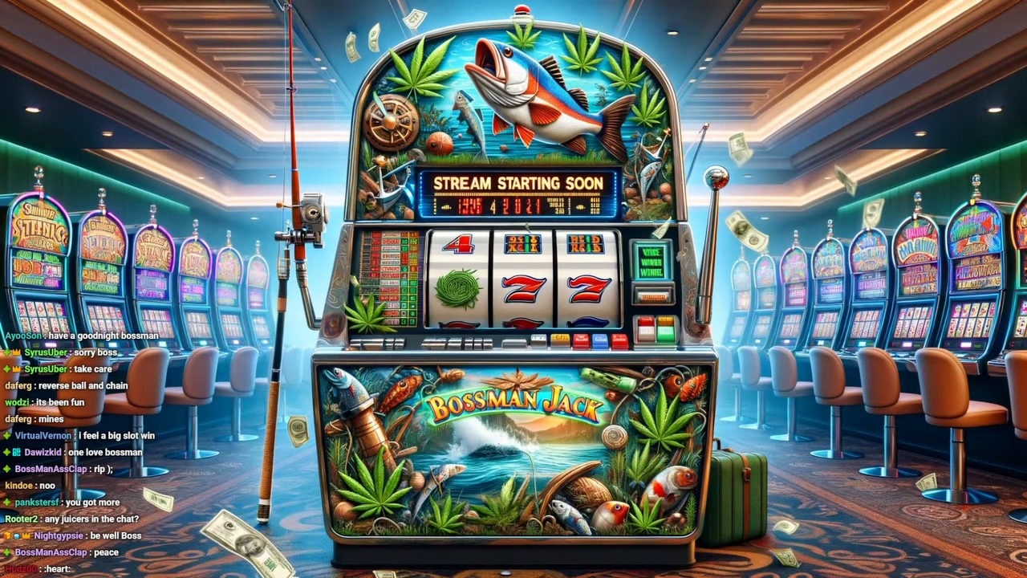
{"action": "scroll", "scroll_direction": "down", "scroll_amount": 3}
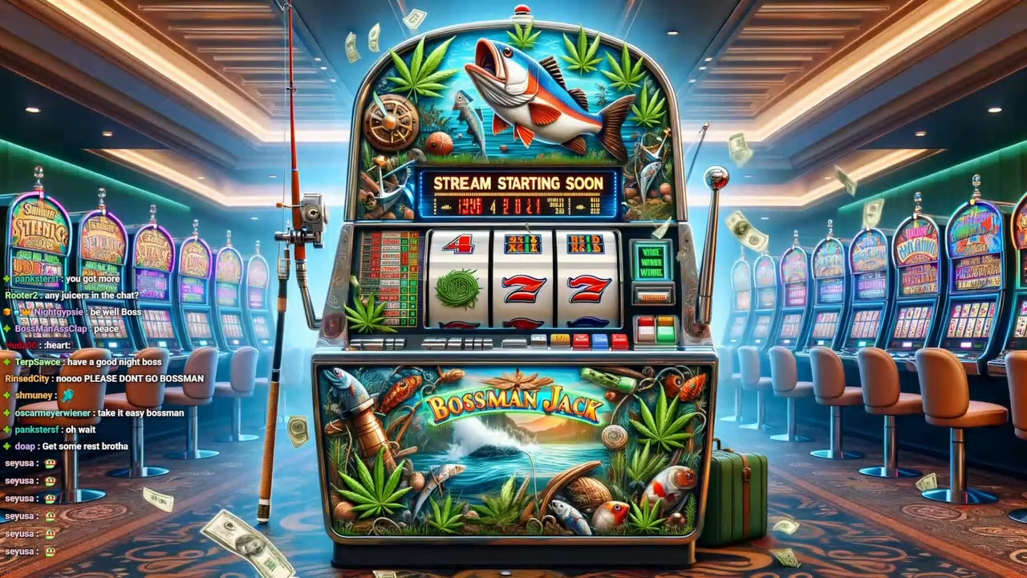
{"action": "scroll", "scroll_direction": "down", "scroll_amount": 3}
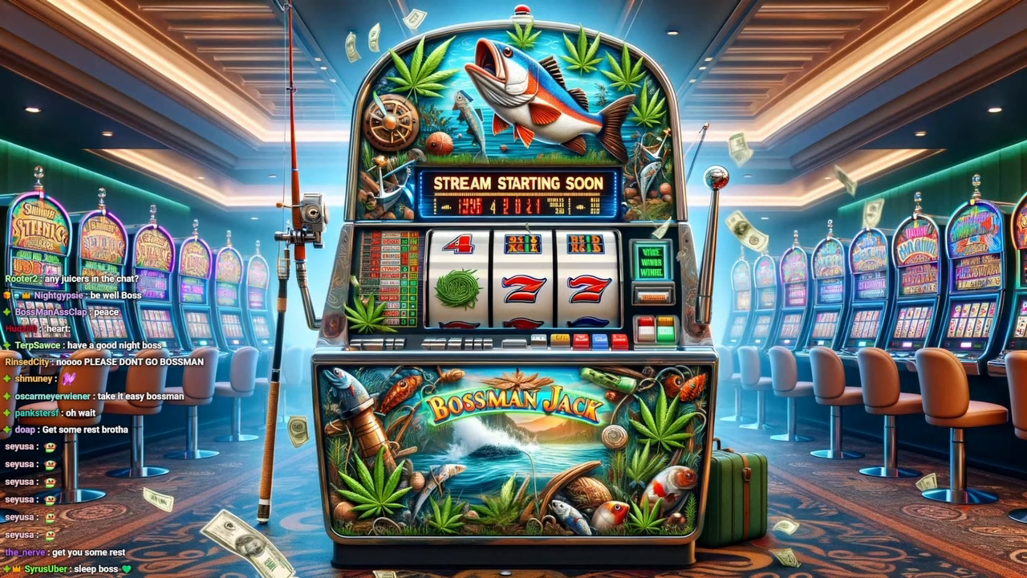